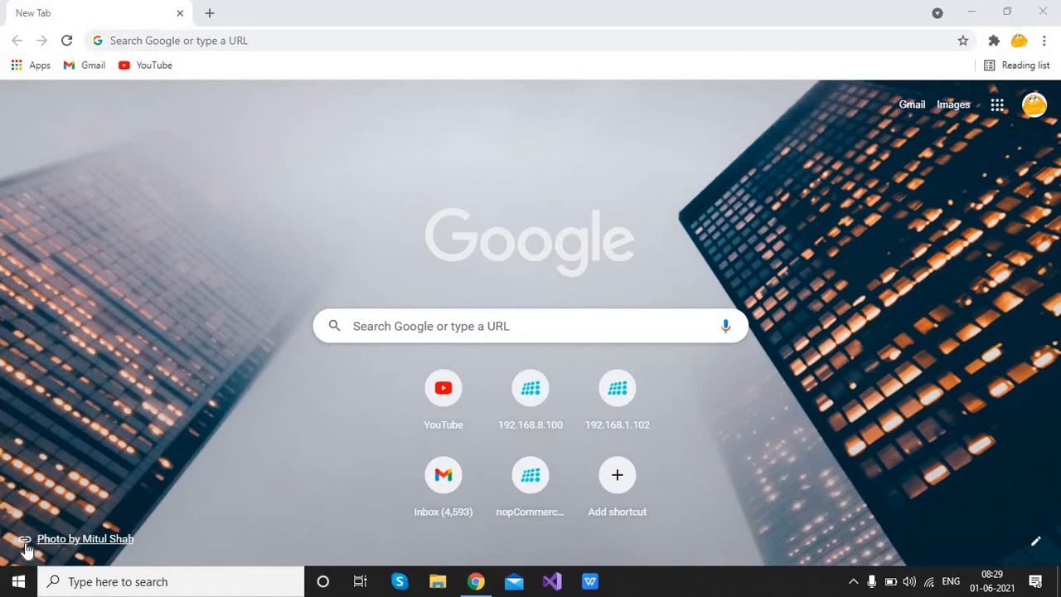
mouse_move(5, 159)
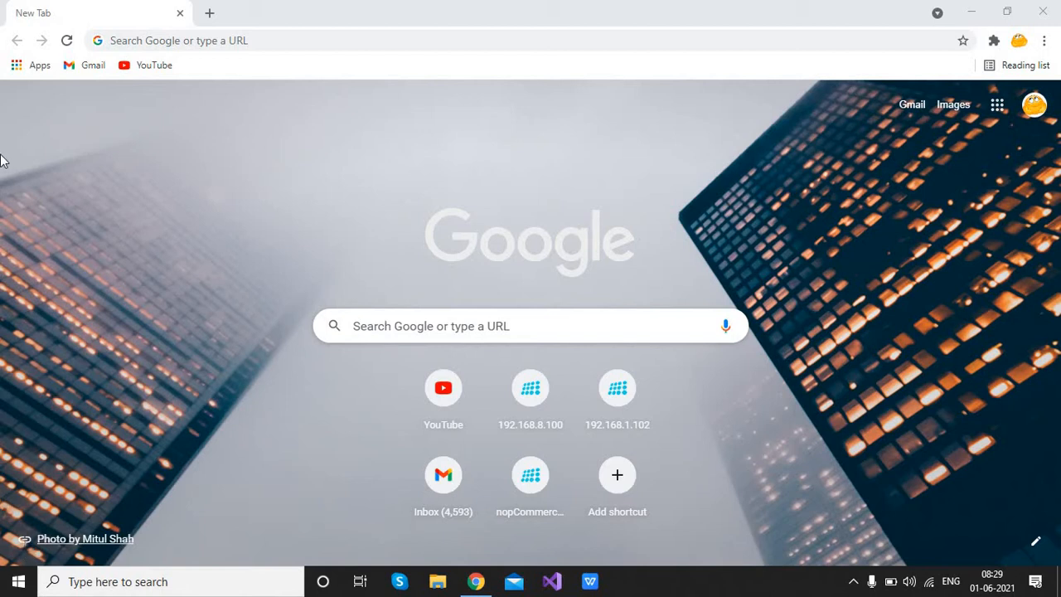
Search Google for 'temp mail' and open the temp-mail.org result
click(199, 39)
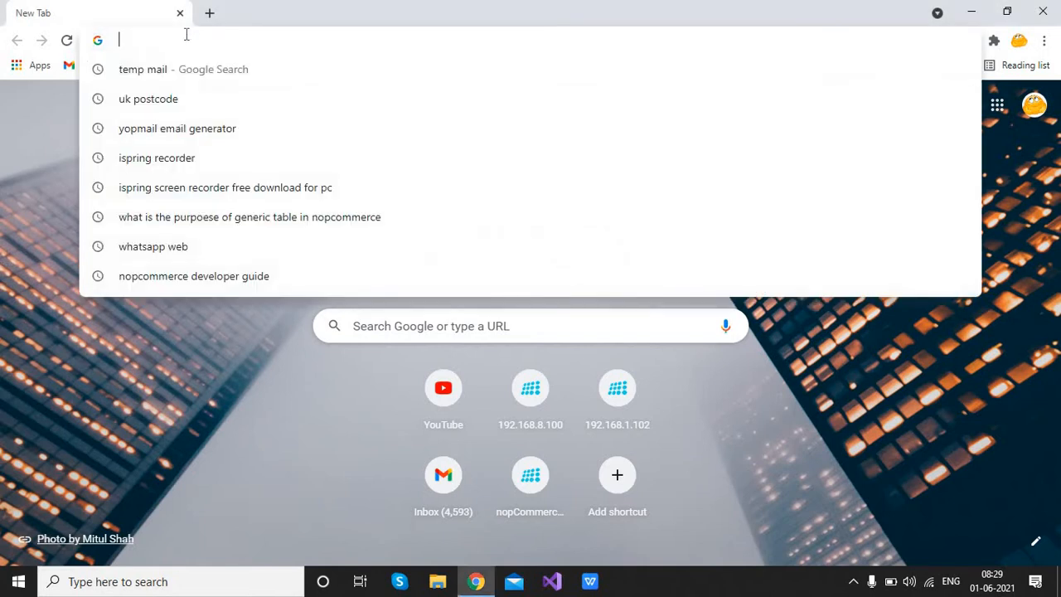
click(142, 70)
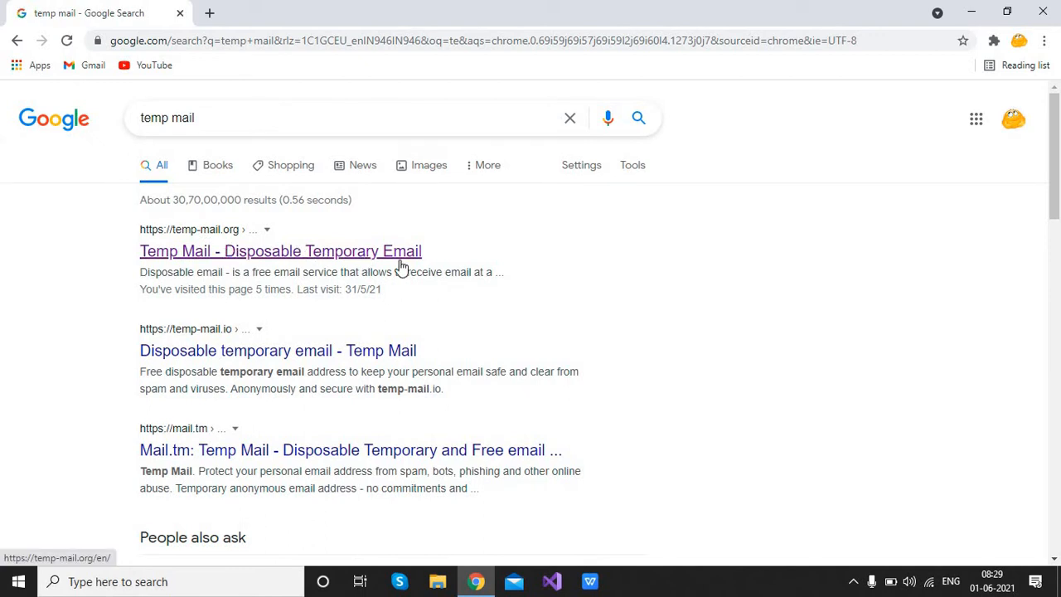
click(280, 250)
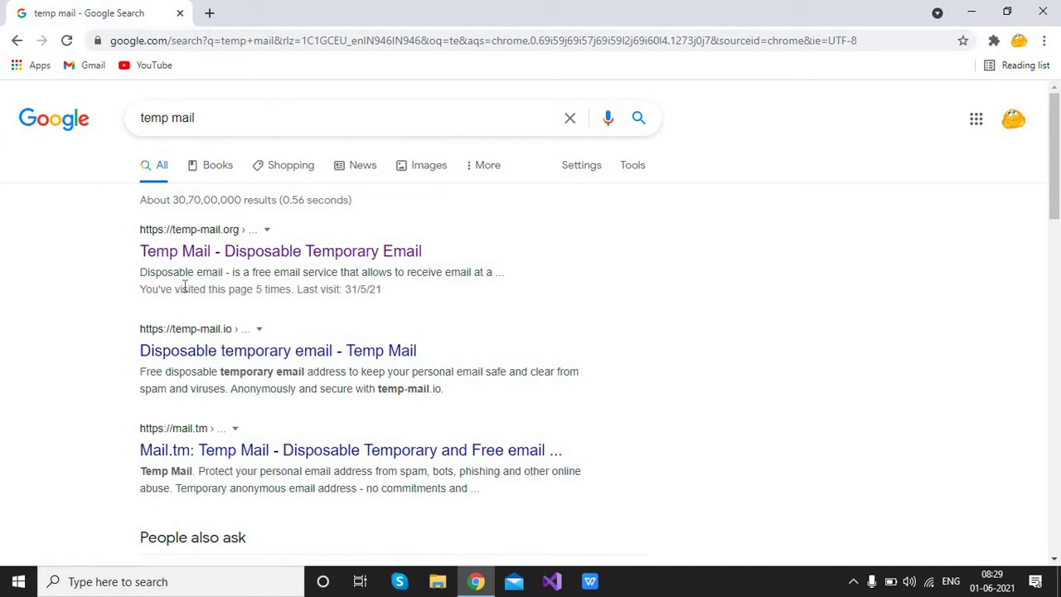
click(281, 251)
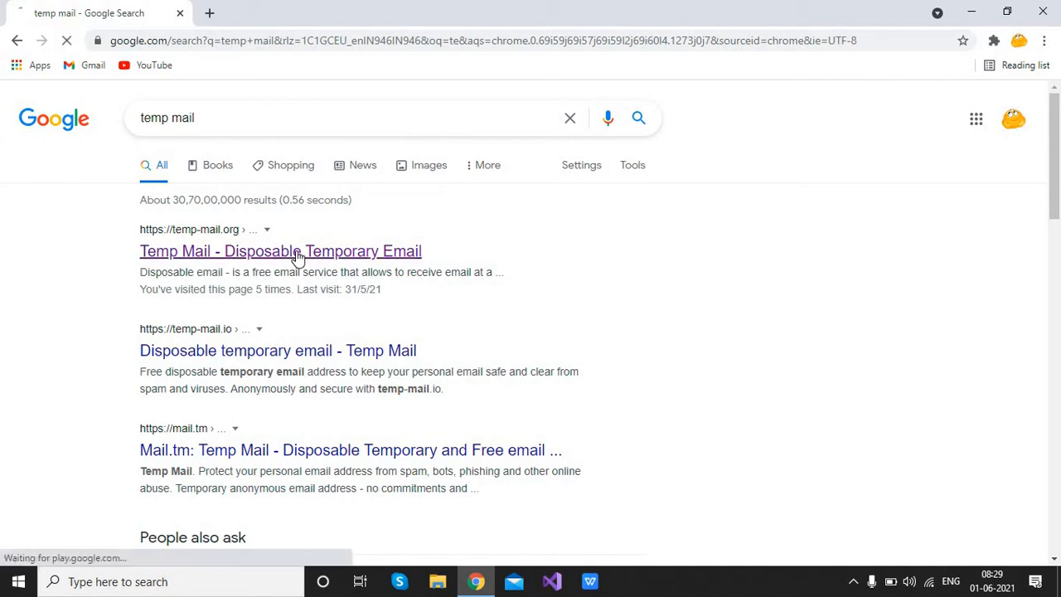
Copy the generated Temp Mail address and open Gmail from the bookmarks bar
click(280, 252)
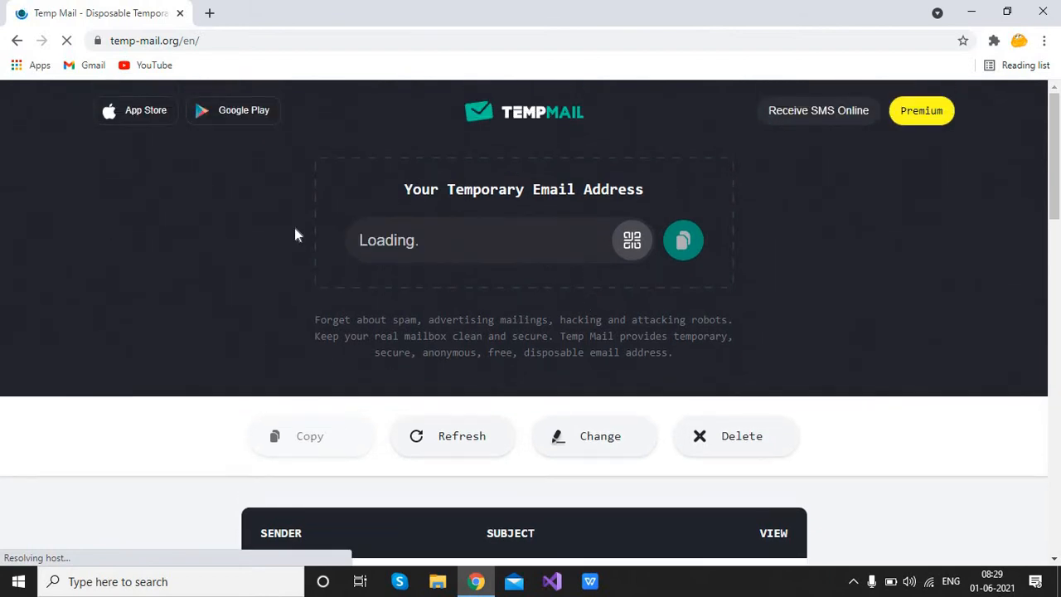
mouse_move(308, 361)
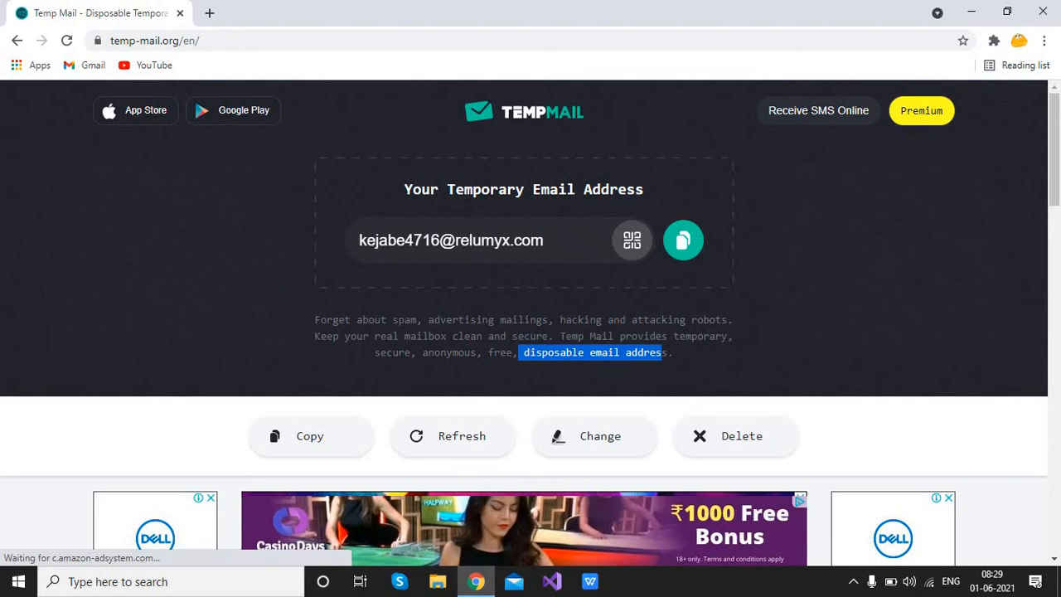
click(683, 240)
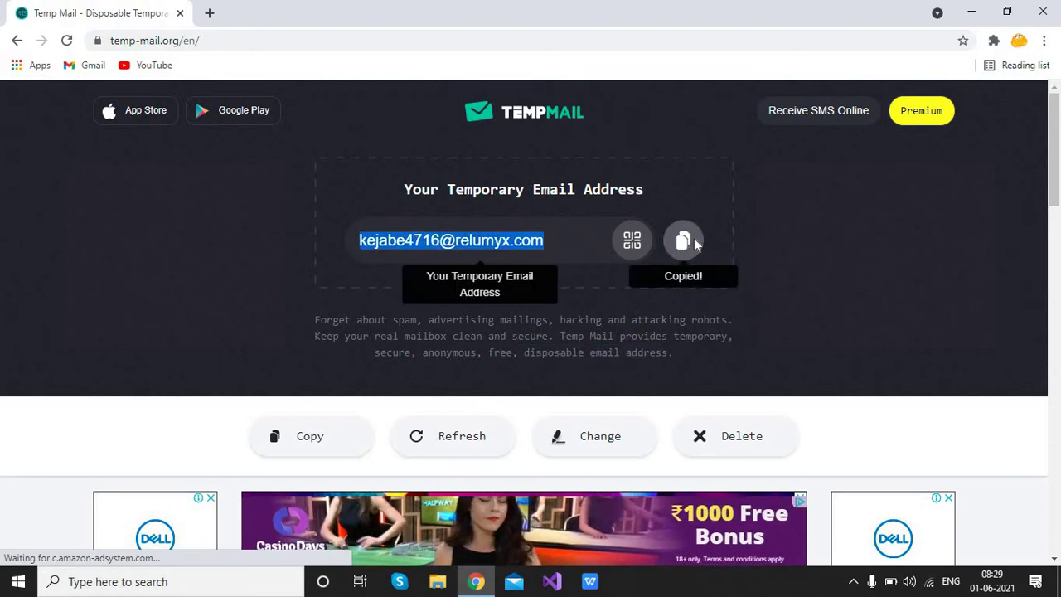
click(214, 13)
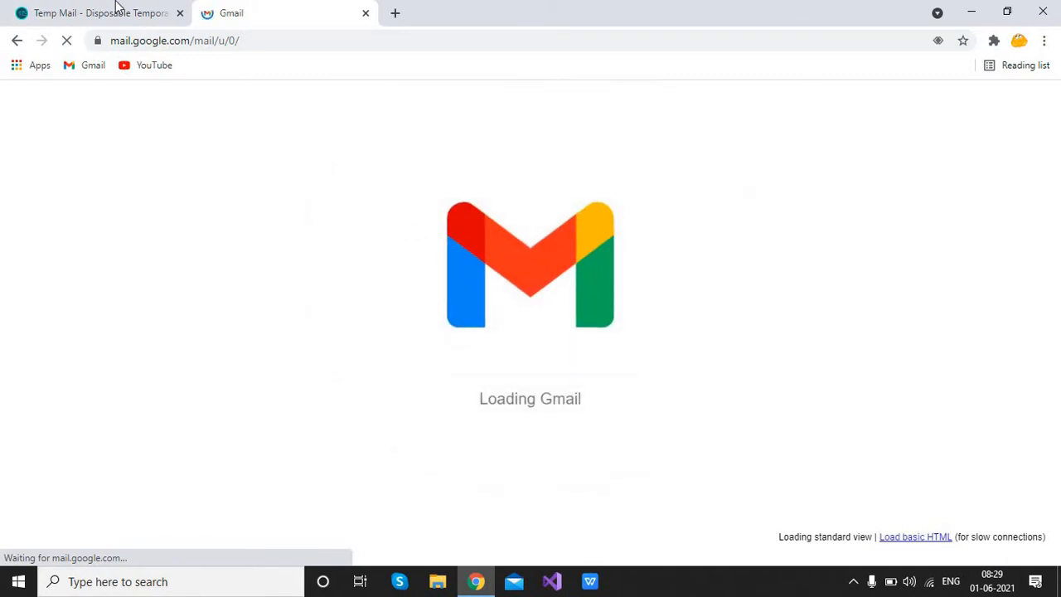
click(99, 13)
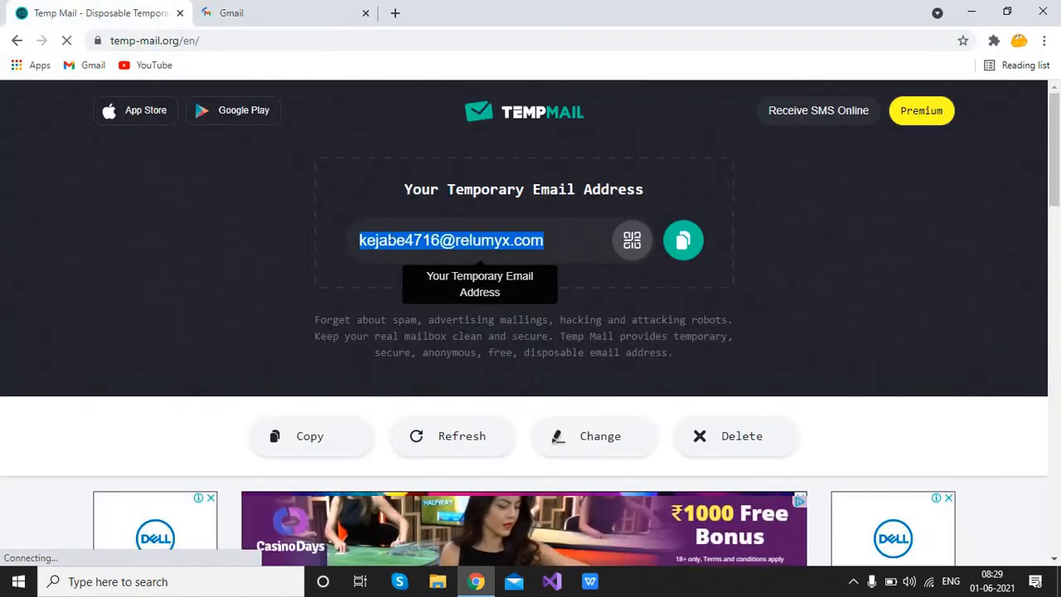
click(274, 14)
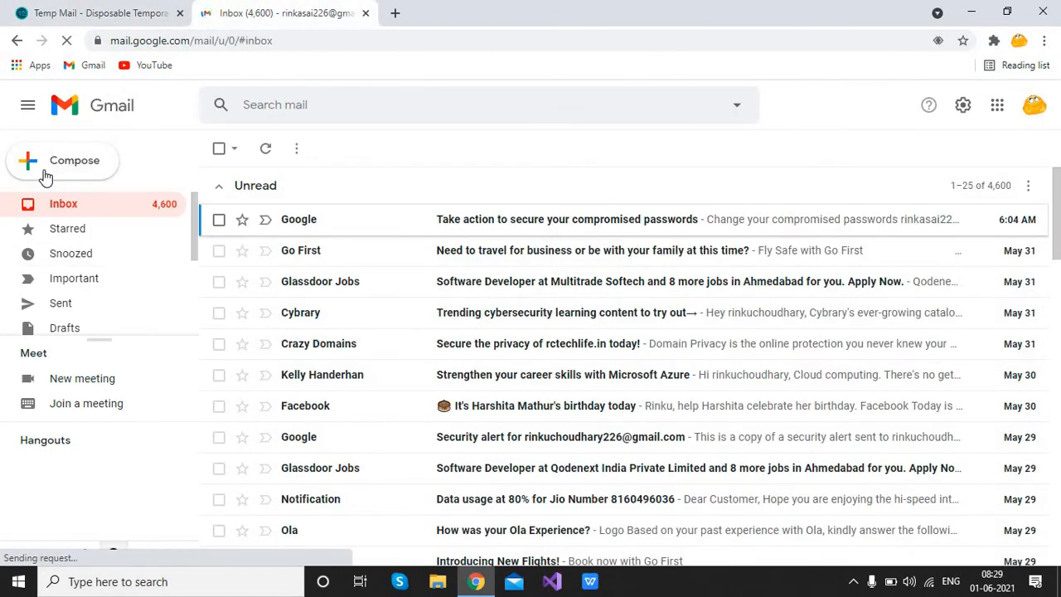
mouse_move(458, 232)
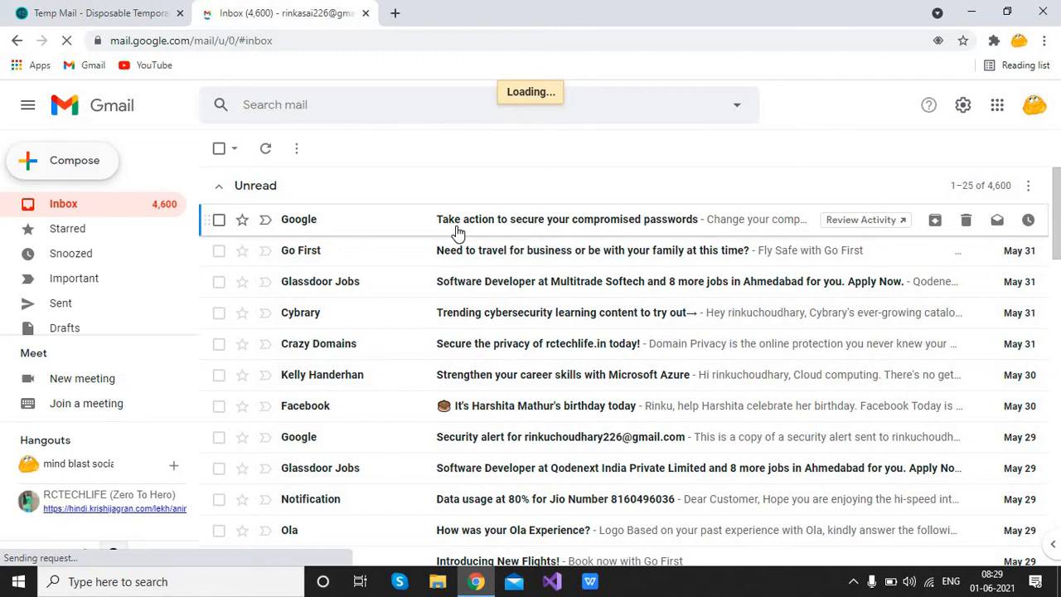
click(63, 159)
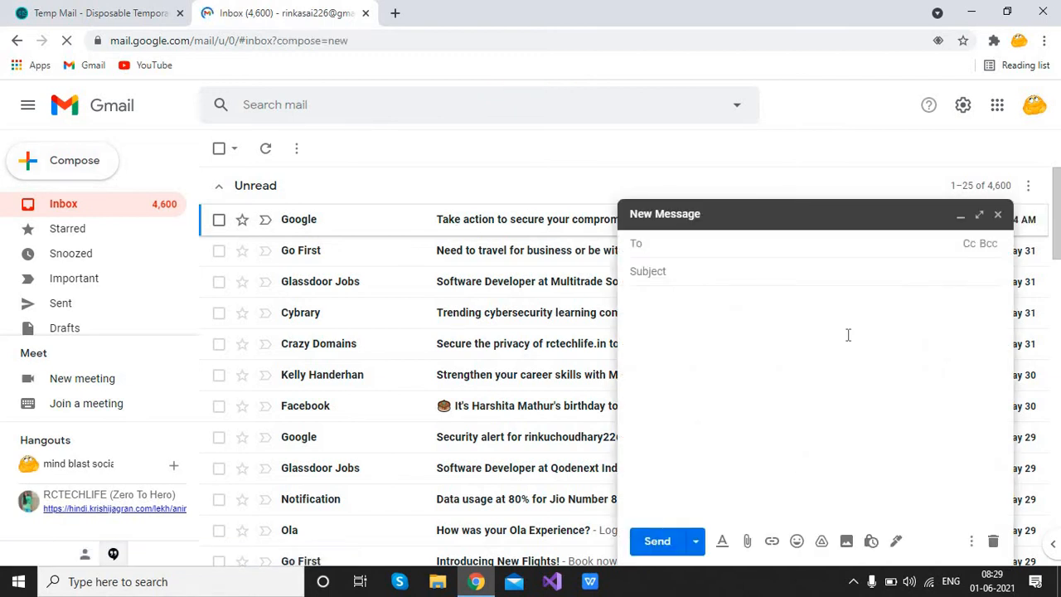
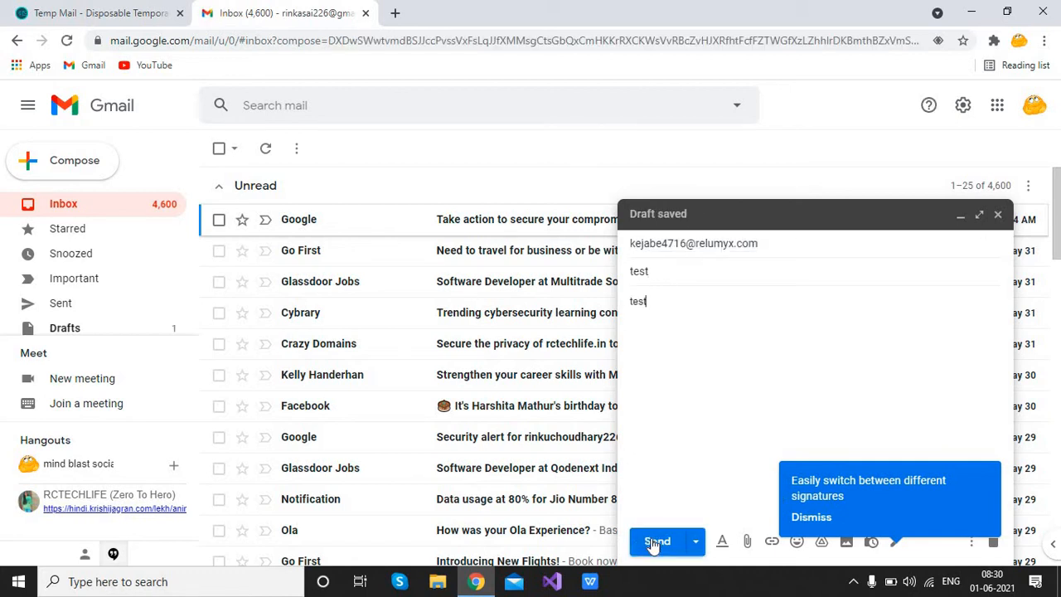
click(657, 540)
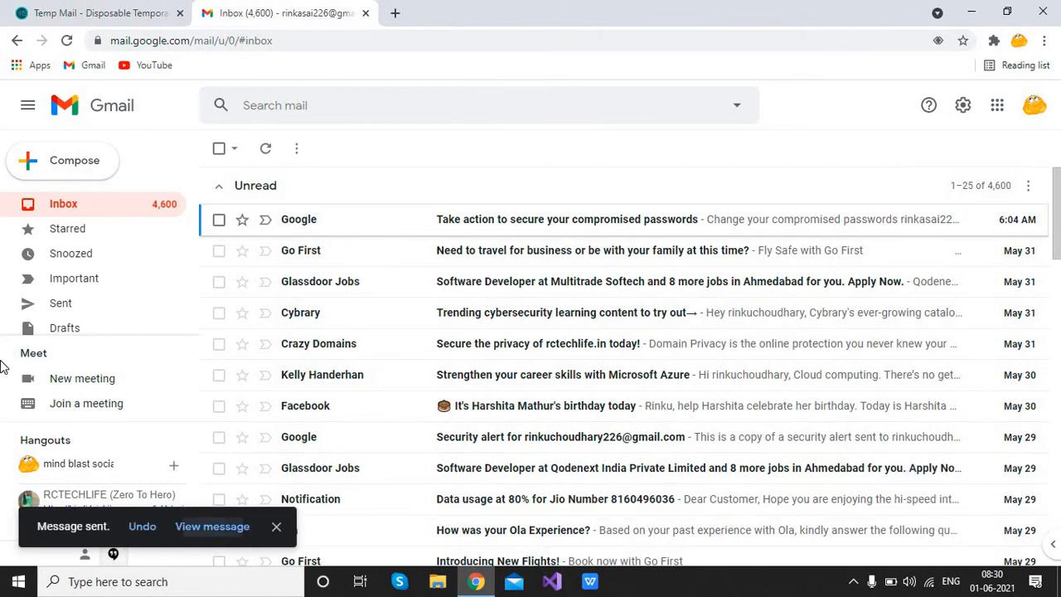
click(99, 14)
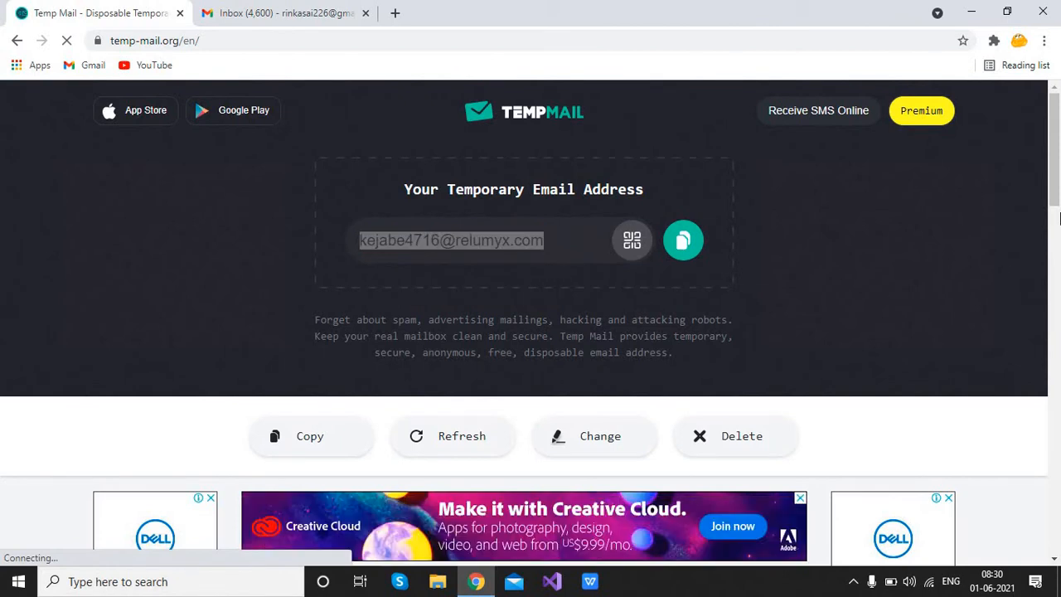
Refresh the Temp Mail inbox so the 'test' email from Gmail appears
scroll(down, 3)
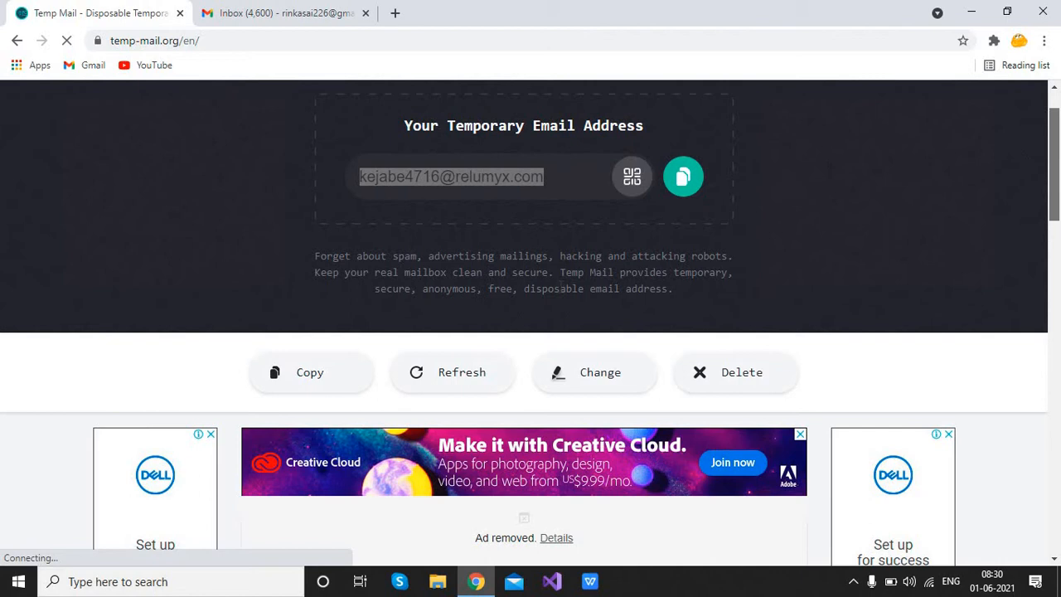
click(452, 371)
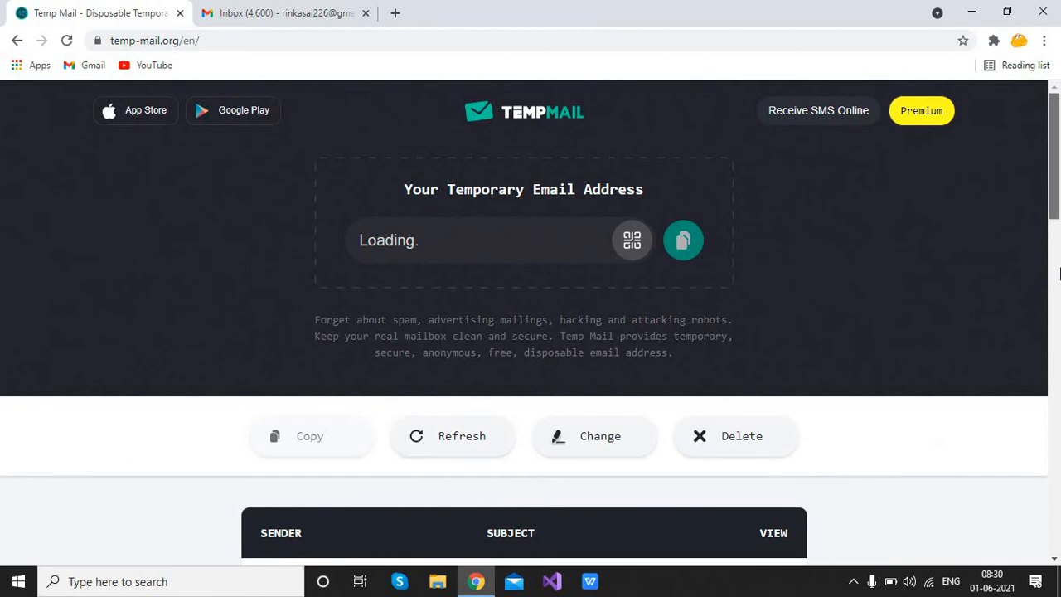
scroll(down, 3)
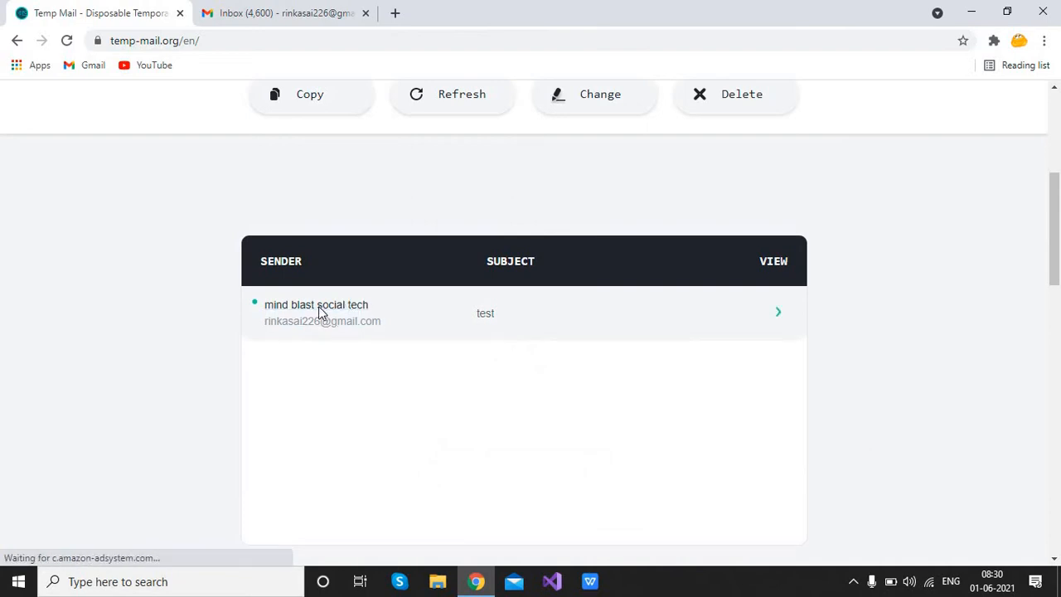
mouse_move(320, 312)
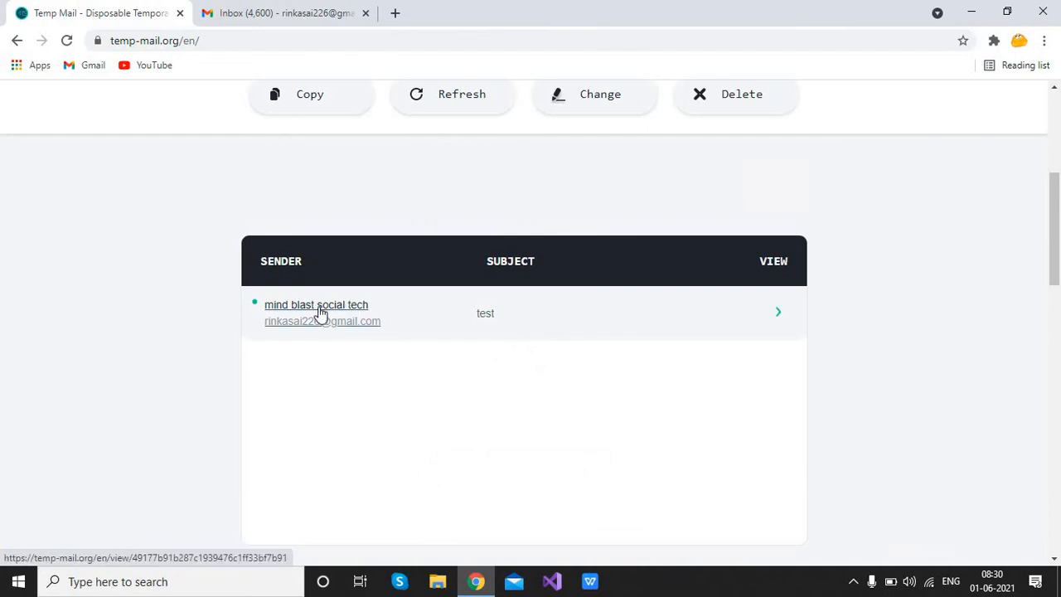
Open the received 'test' email and read its subject and body
click(315, 305)
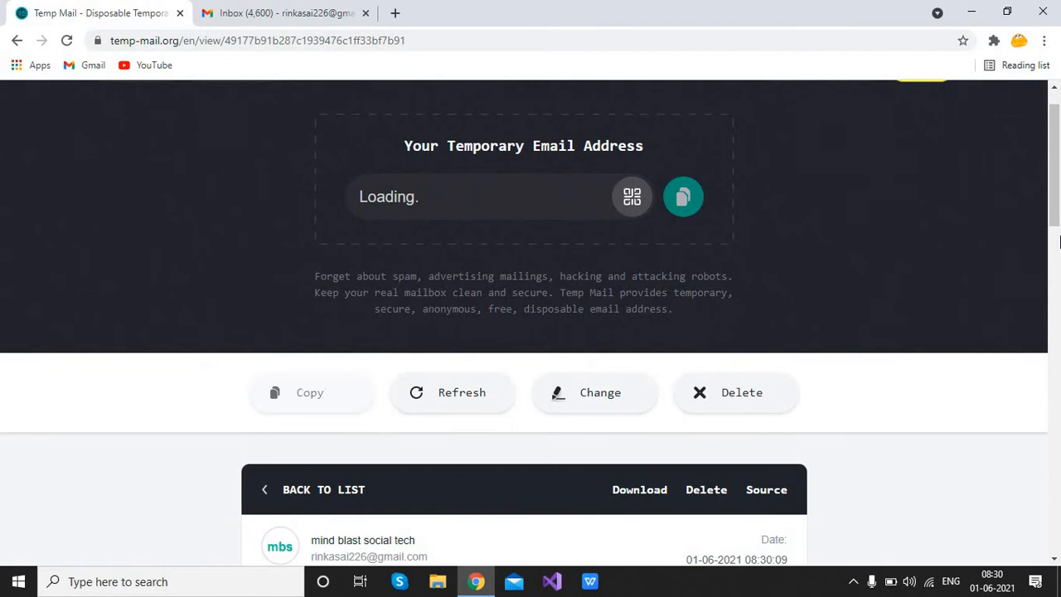
scroll(down, 3)
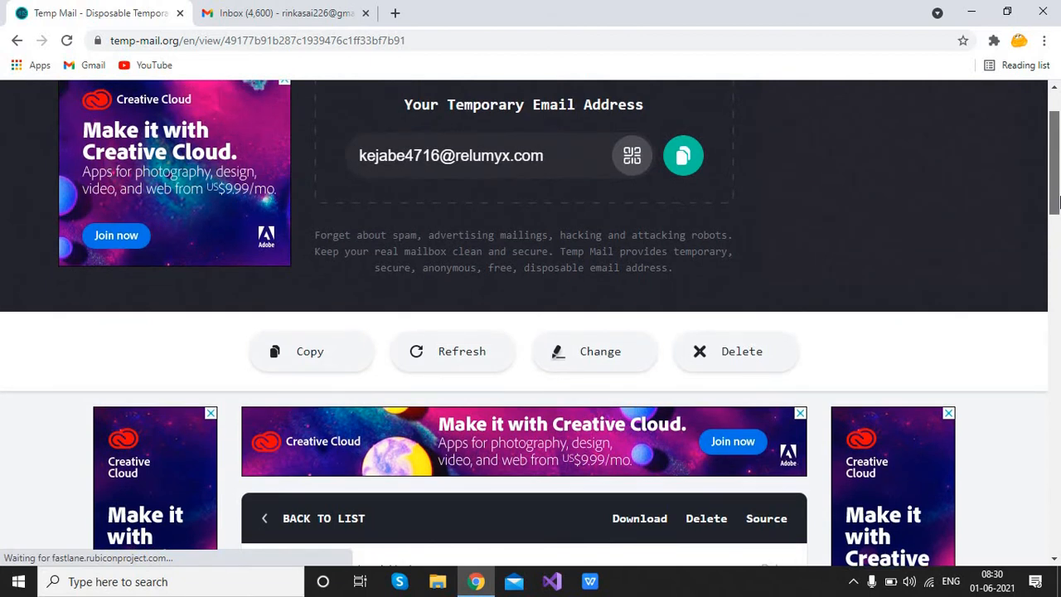
scroll(down, 3)
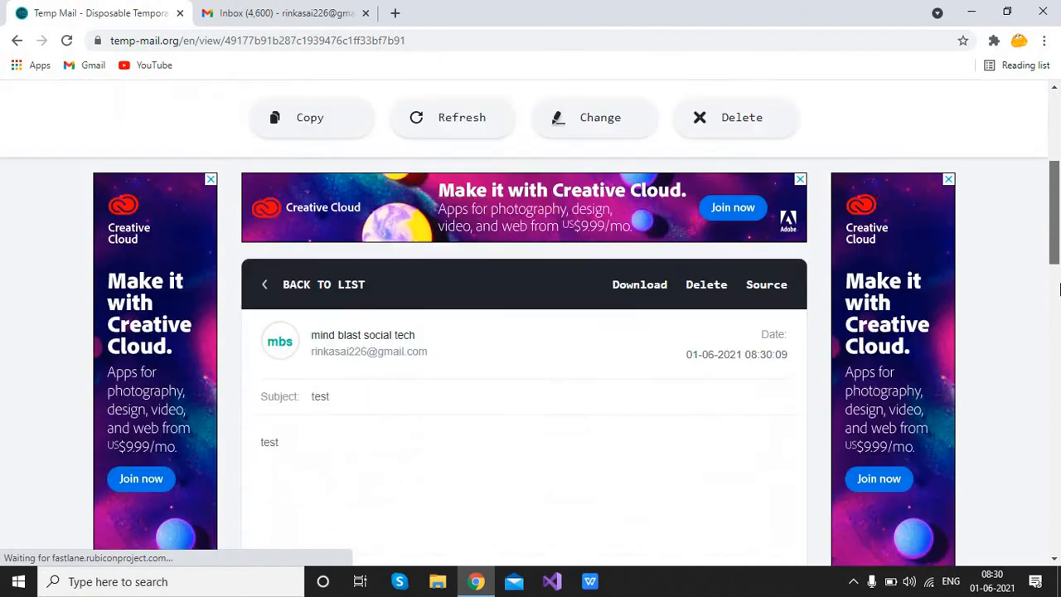
scroll(down, 3)
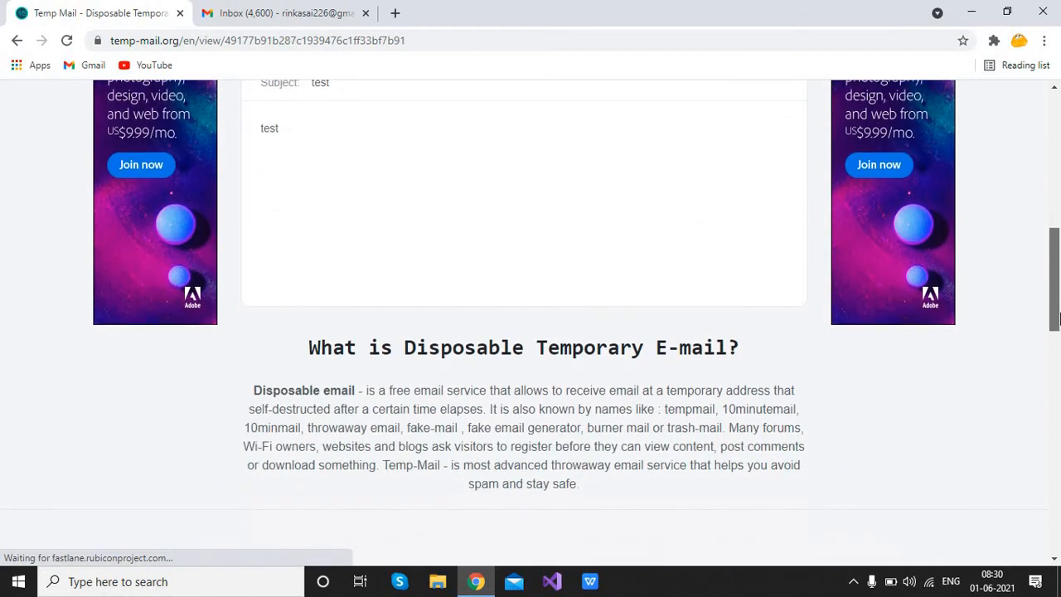
Highlight the alternative names for disposable email in the Temp Mail explanation
scroll(down, 3)
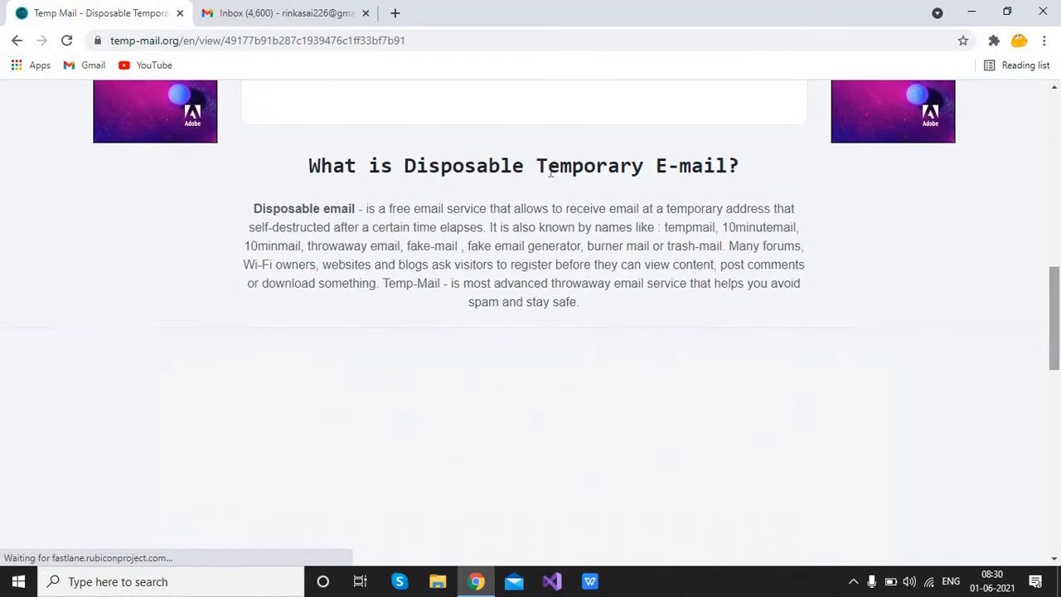
mouse_move(235, 209)
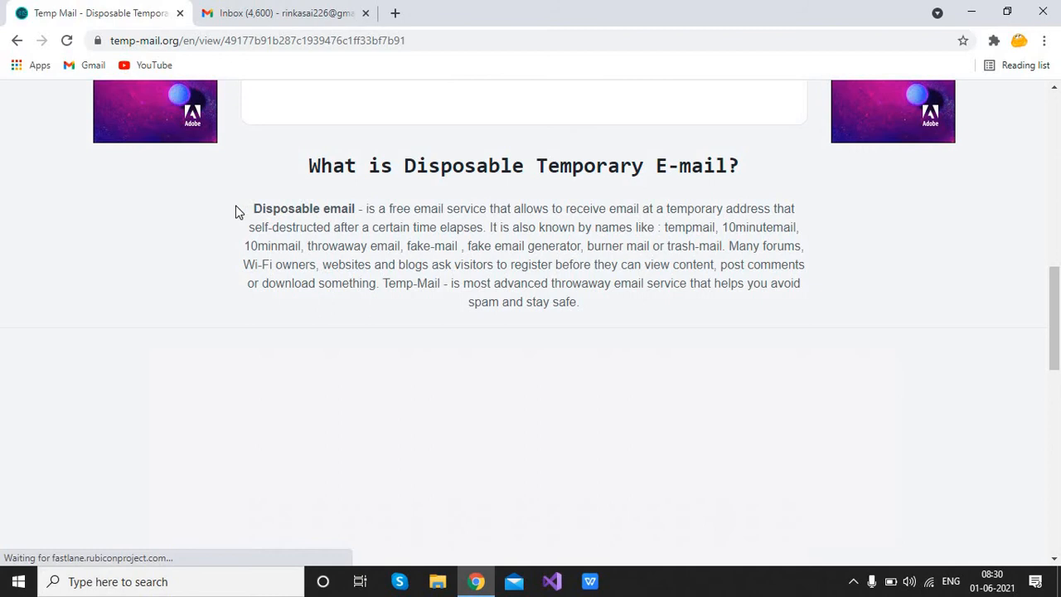
mouse_move(463, 214)
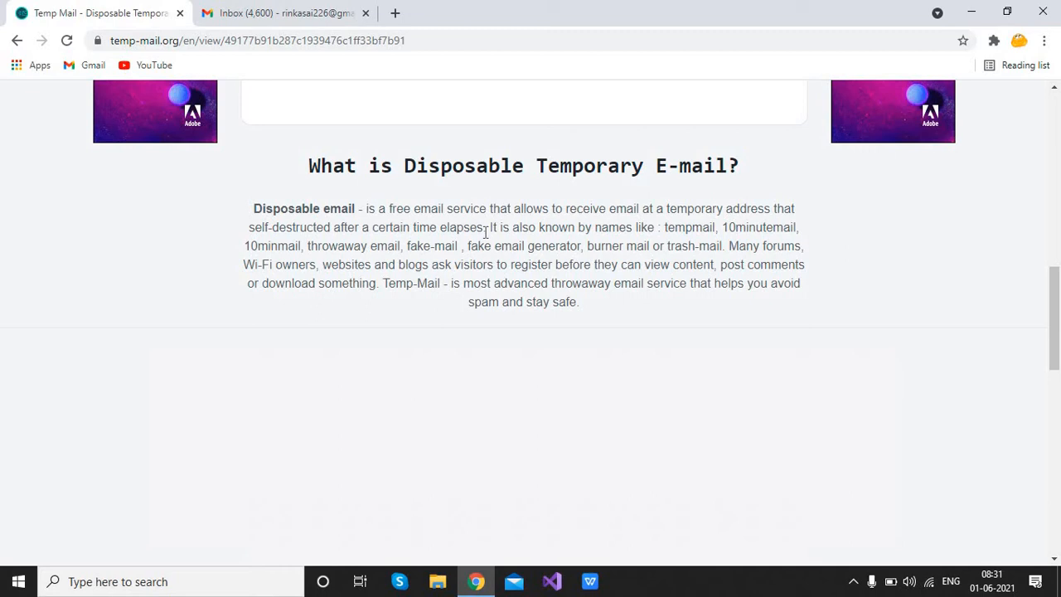
mouse_move(727, 232)
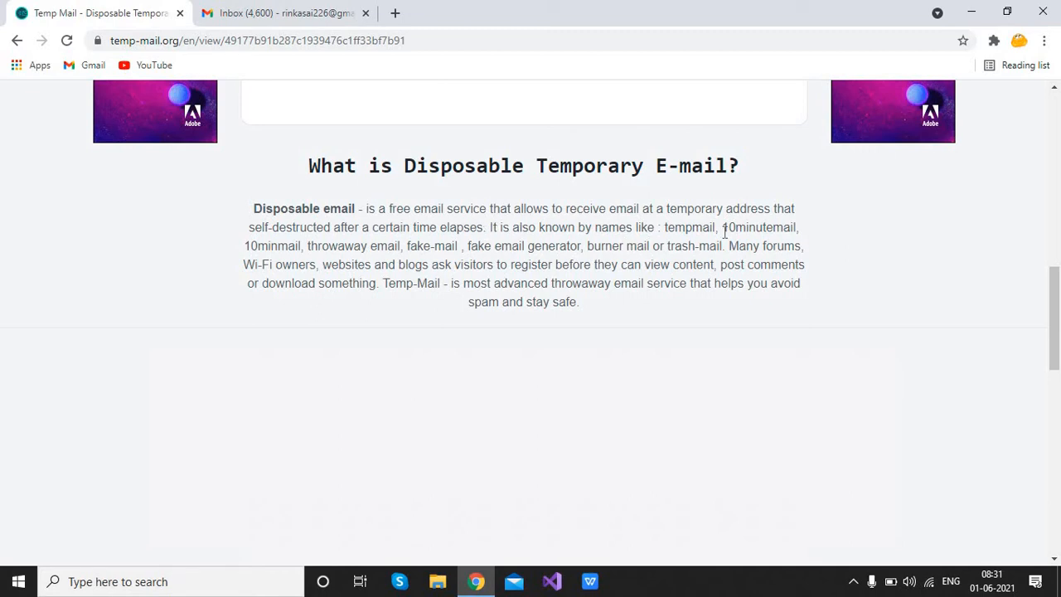
scroll(down, 3)
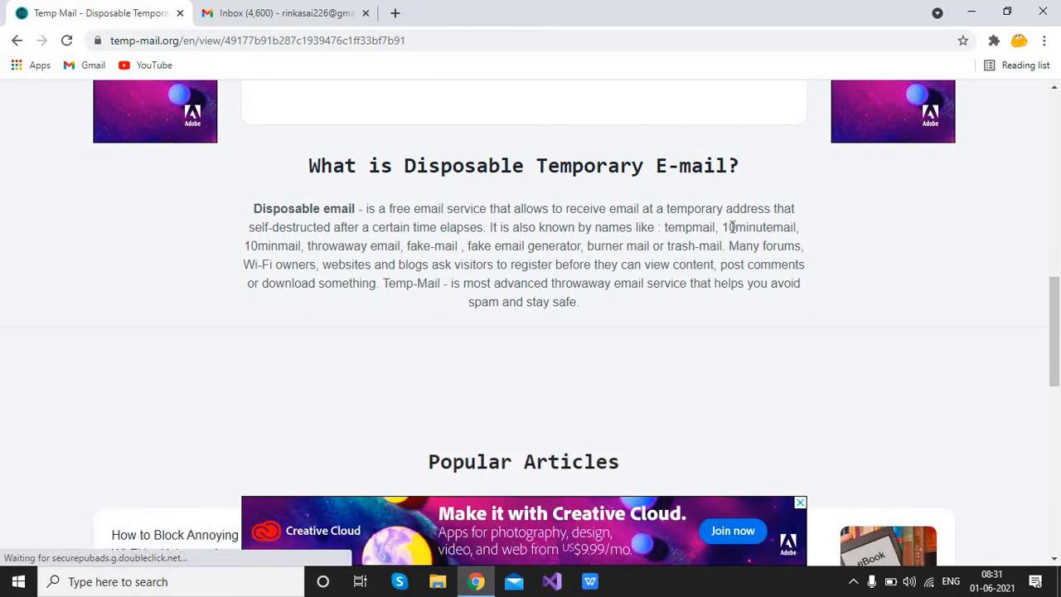
drag(686, 227, 799, 228)
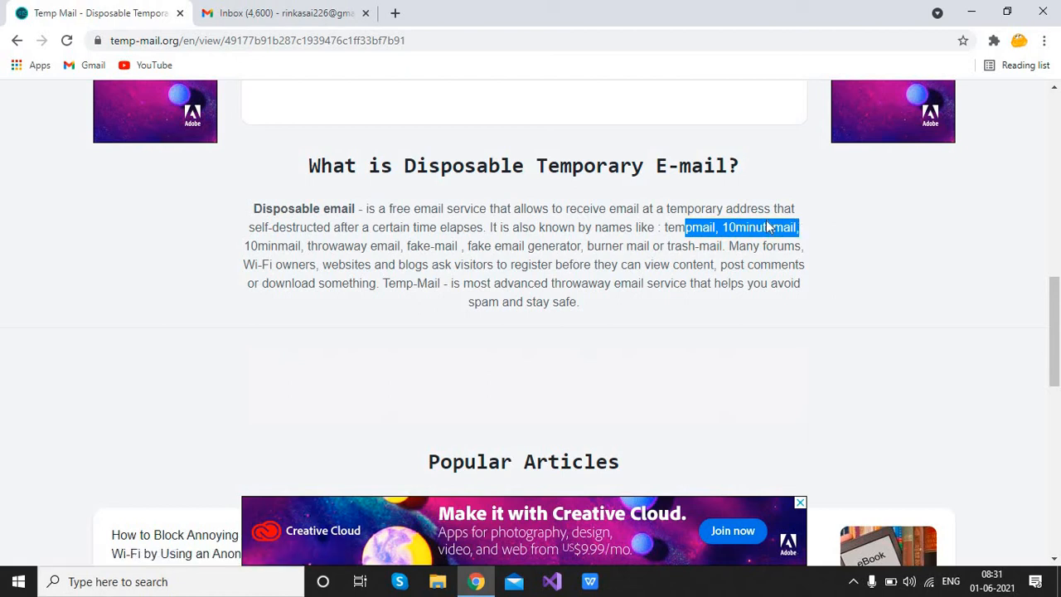
double_click(760, 227)
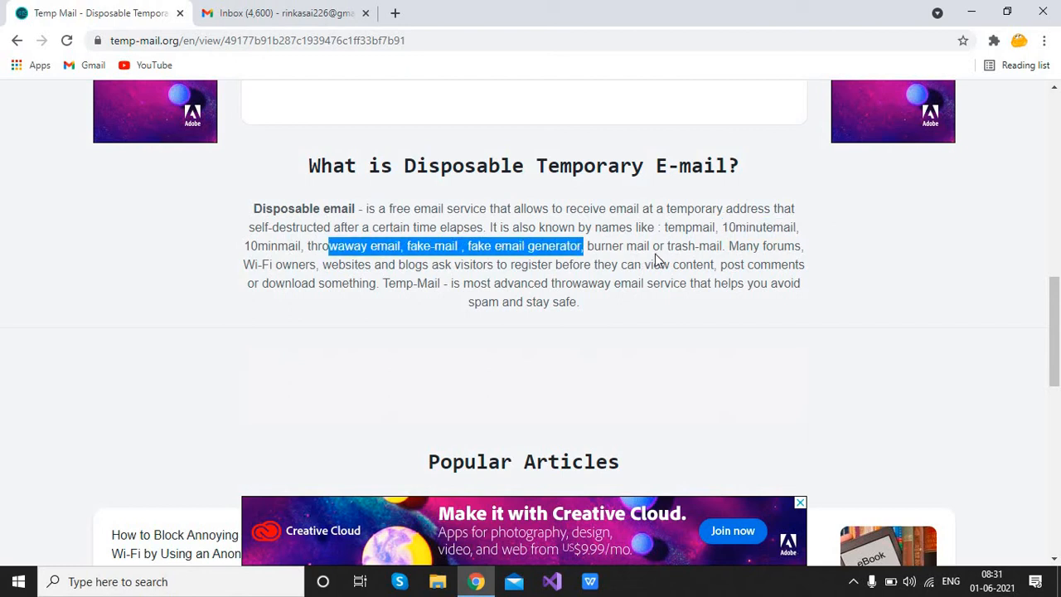
scroll(down, 3)
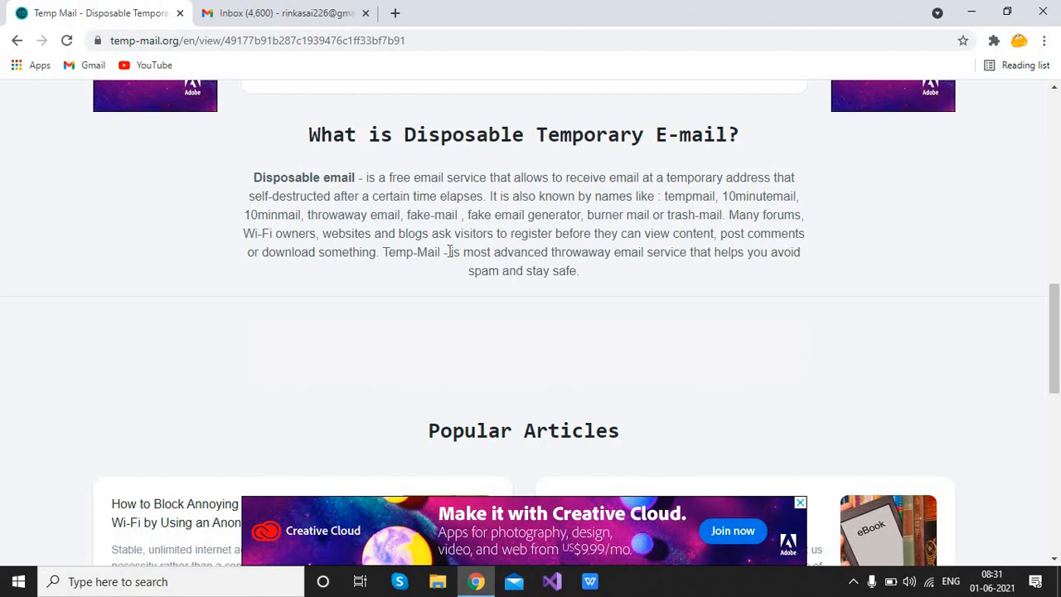
Highlight the paragraph describing Temp-Mail and scroll back up to the inbox
drag(381, 252, 553, 252)
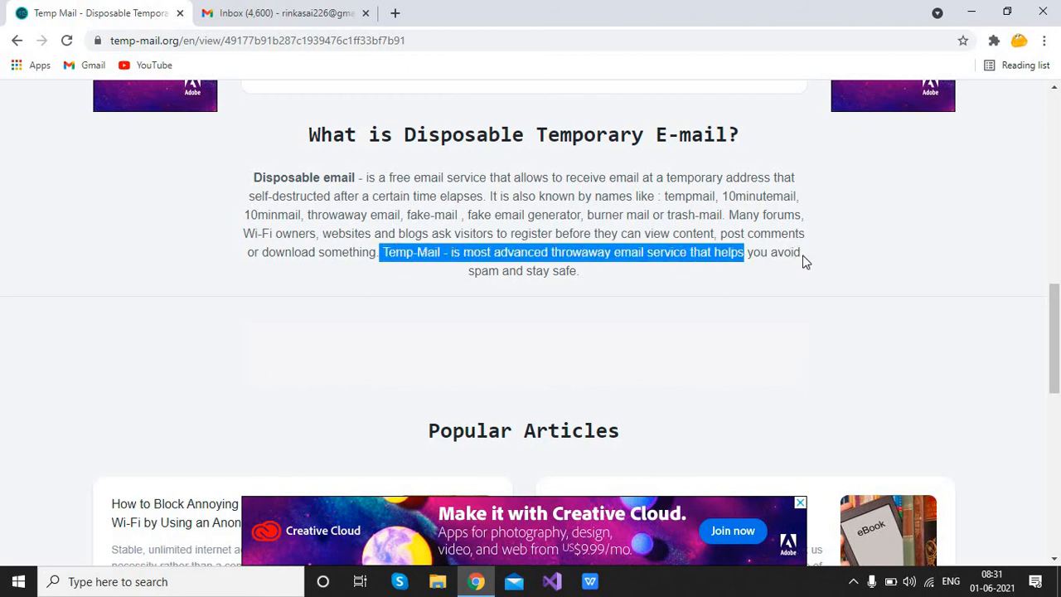
drag(742, 252, 580, 270)
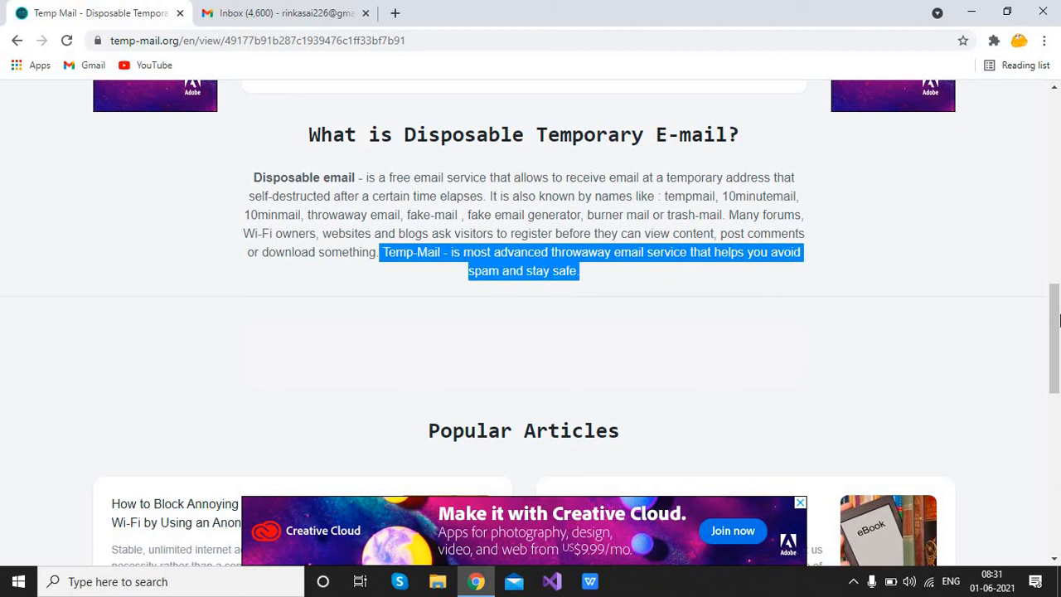
scroll(down, 3)
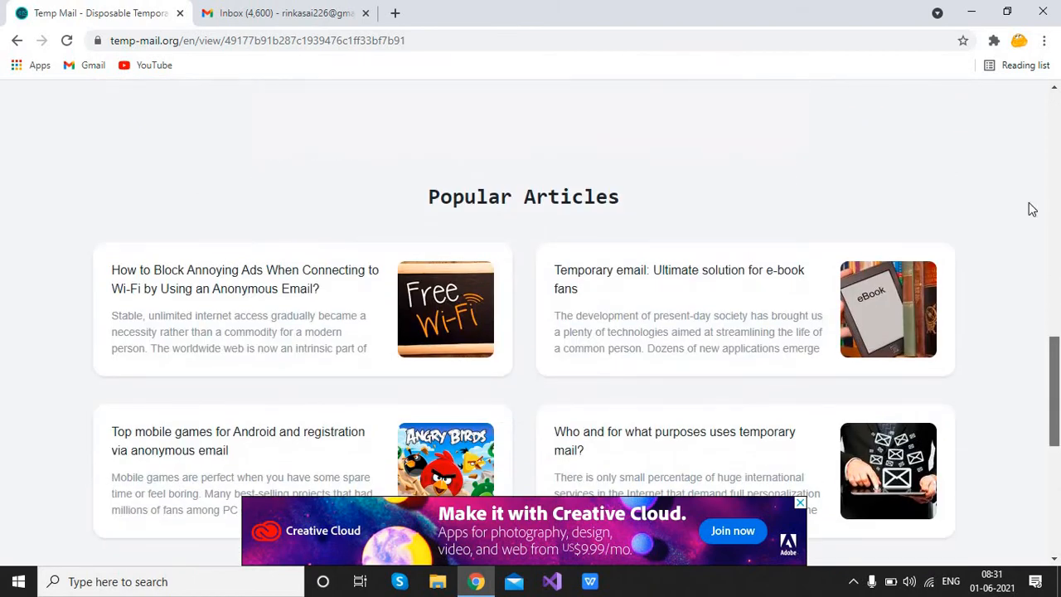
scroll(up, 3)
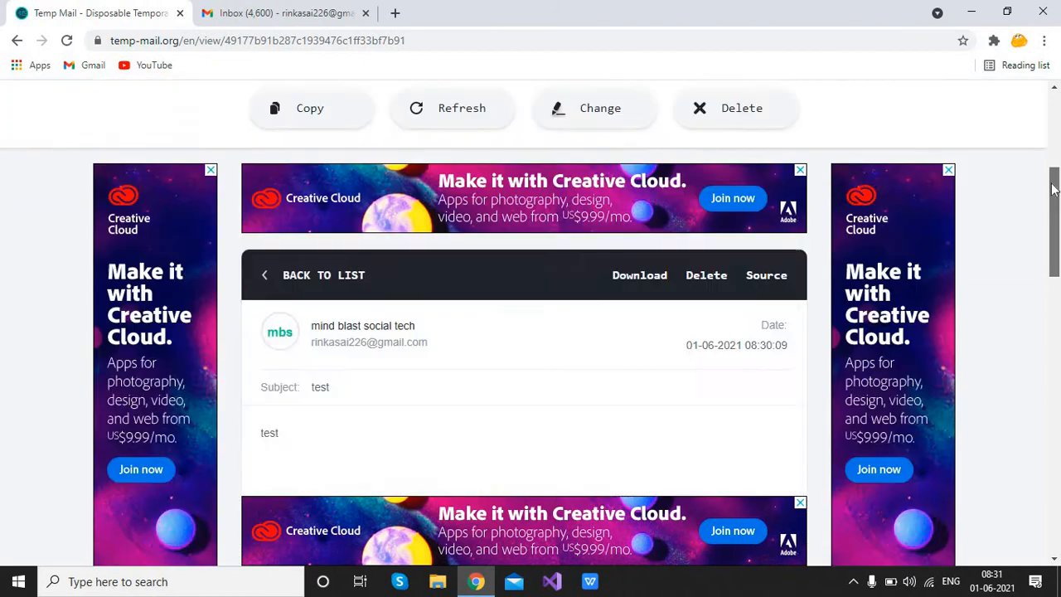
scroll(up, 3)
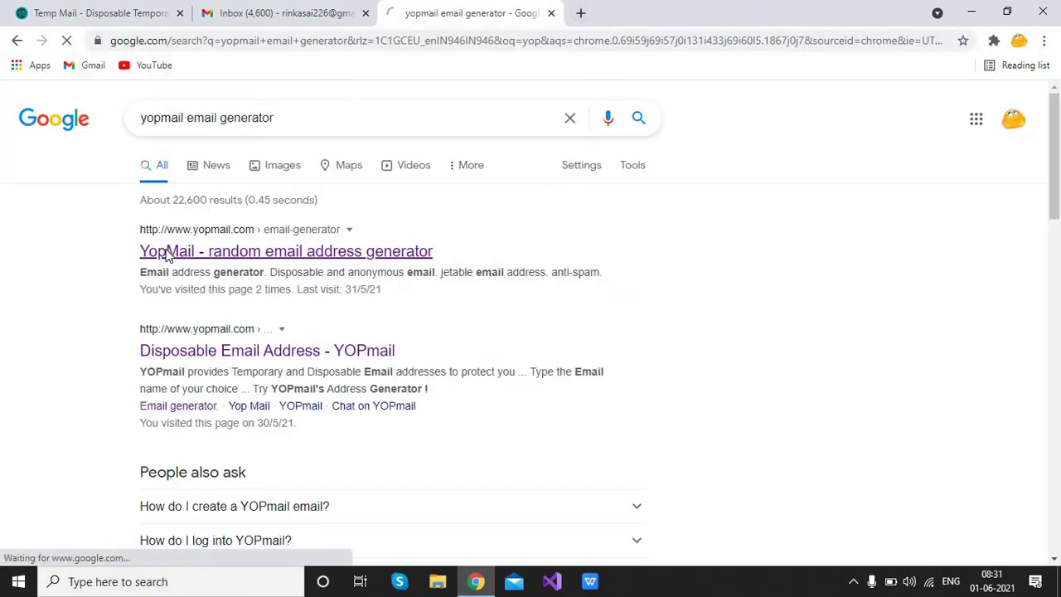
Open the YOPmail random address generator, view the address, and switch to Gmail
click(285, 250)
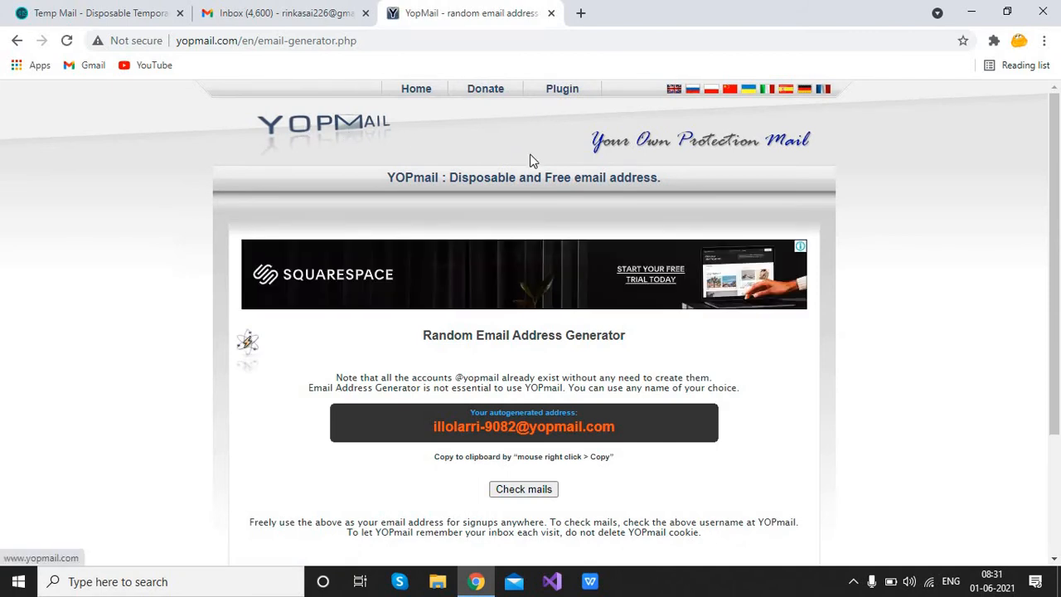
mouse_move(968, 180)
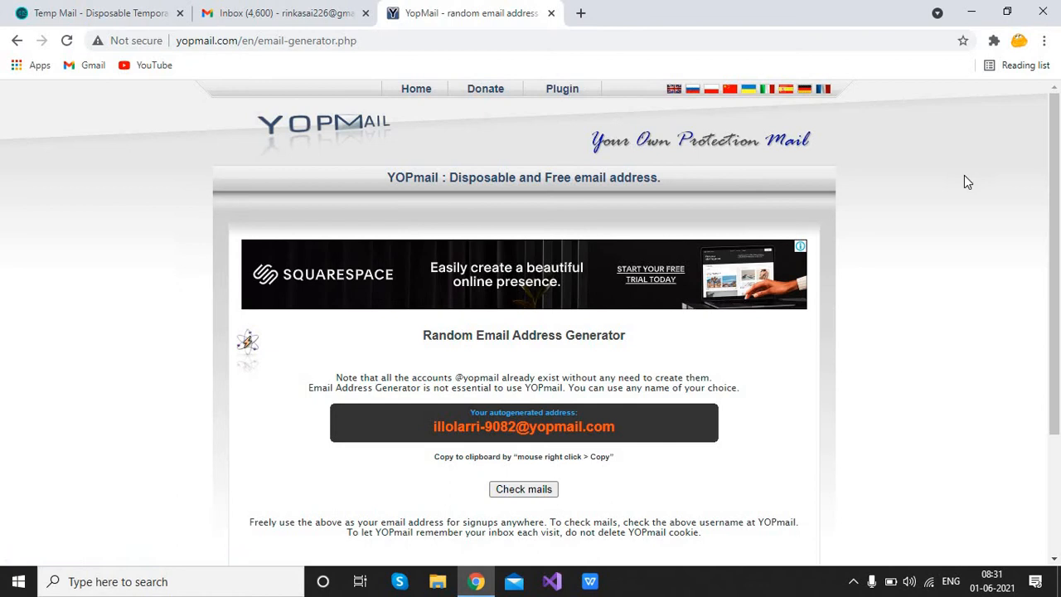
scroll(down, 3)
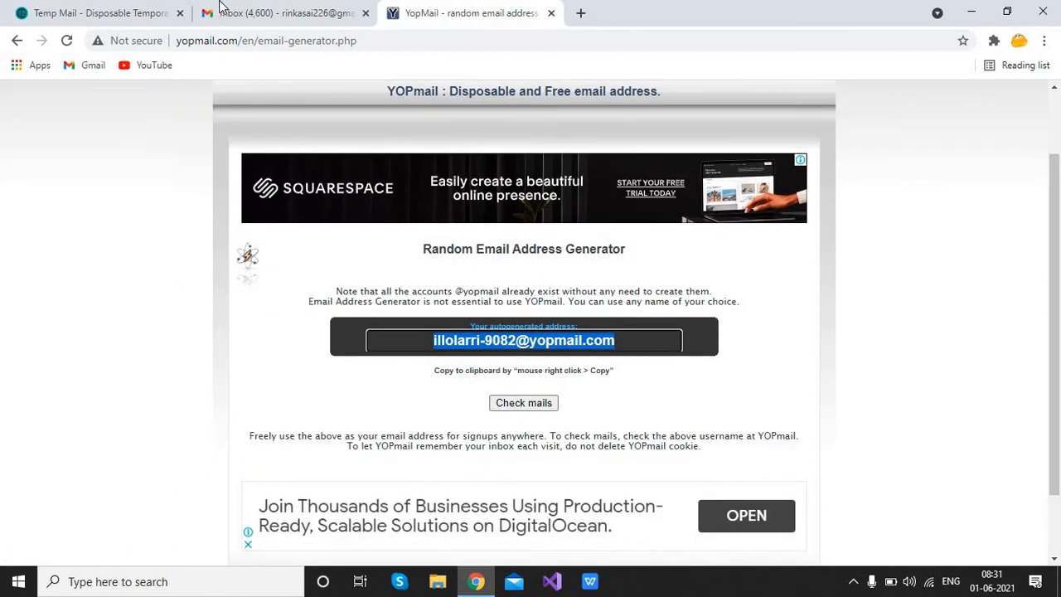
click(285, 13)
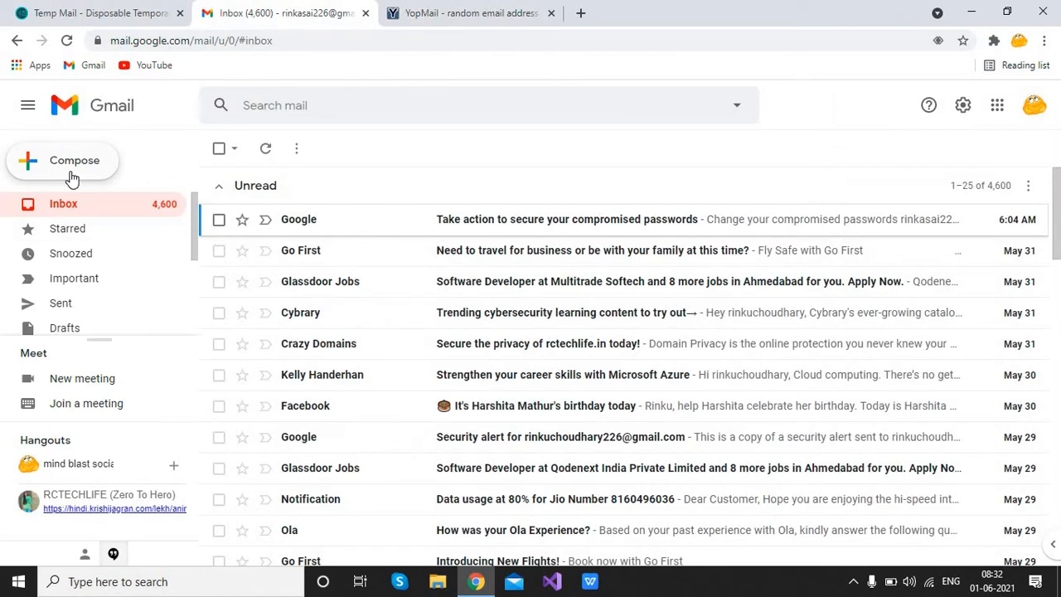
click(63, 159)
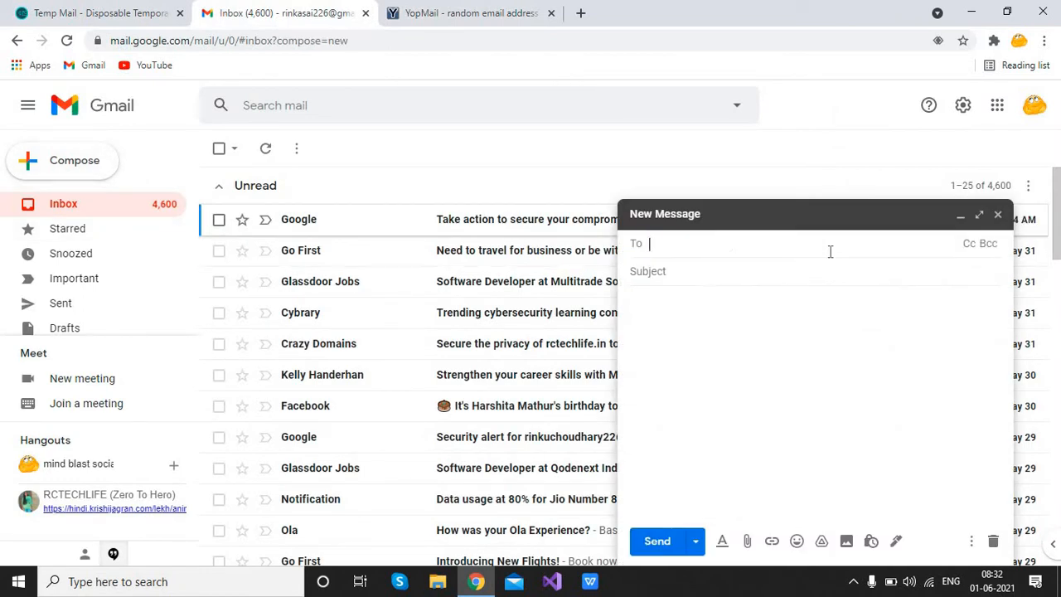
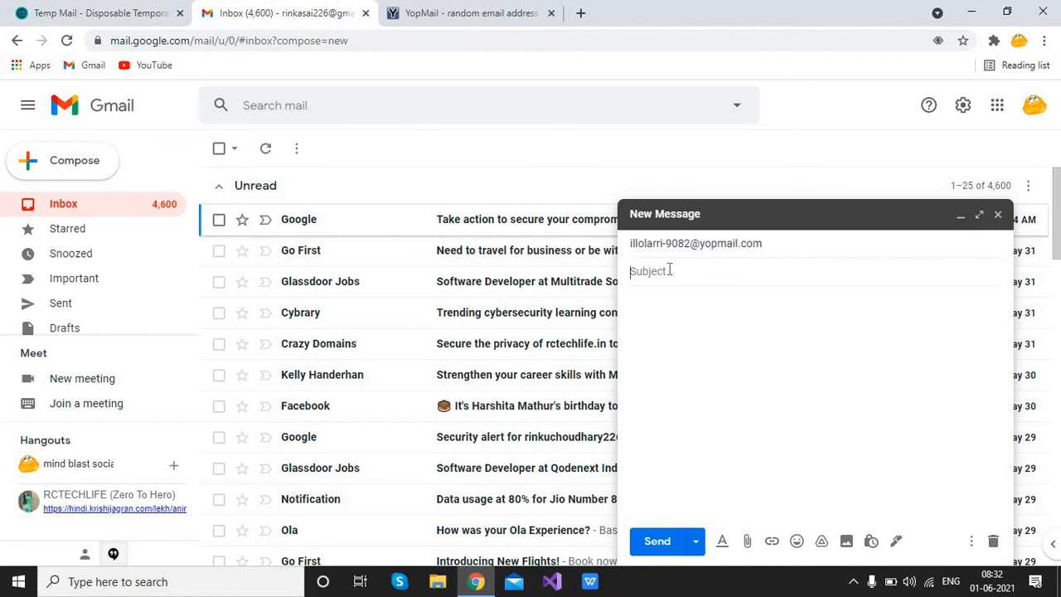
text(demo)
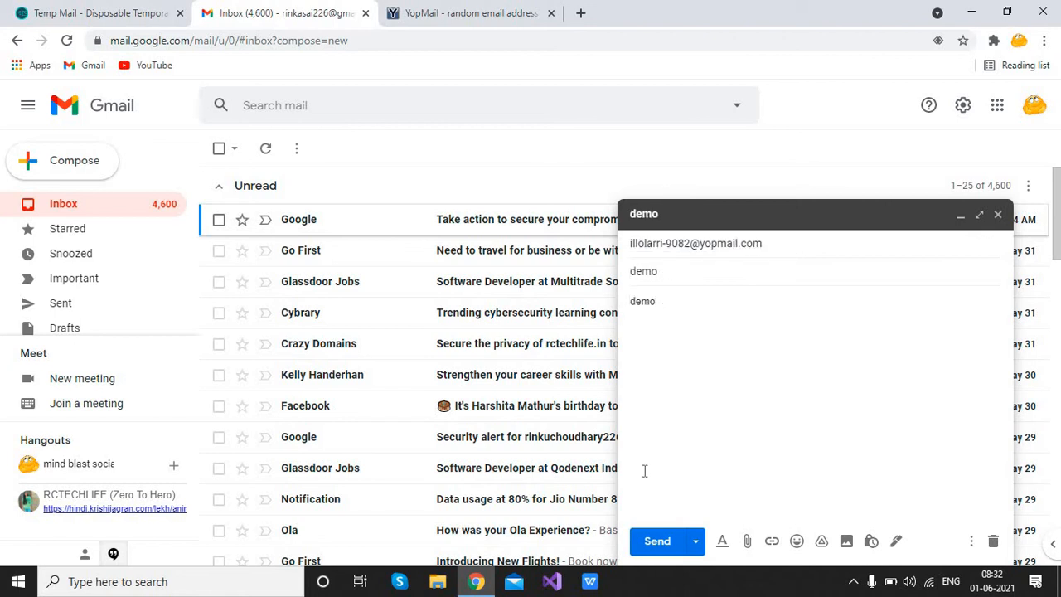
click(660, 541)
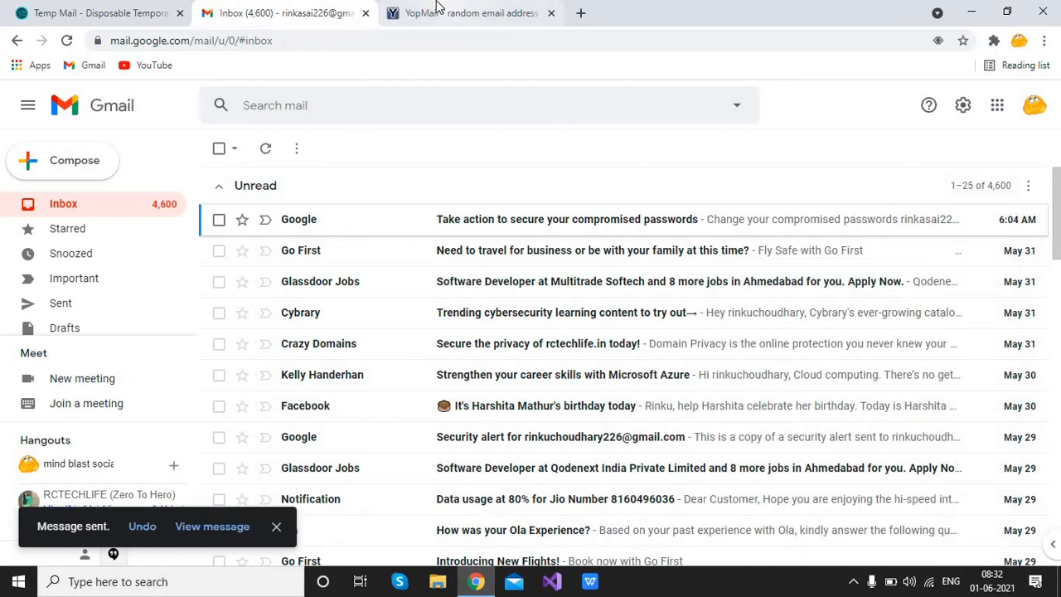
click(471, 13)
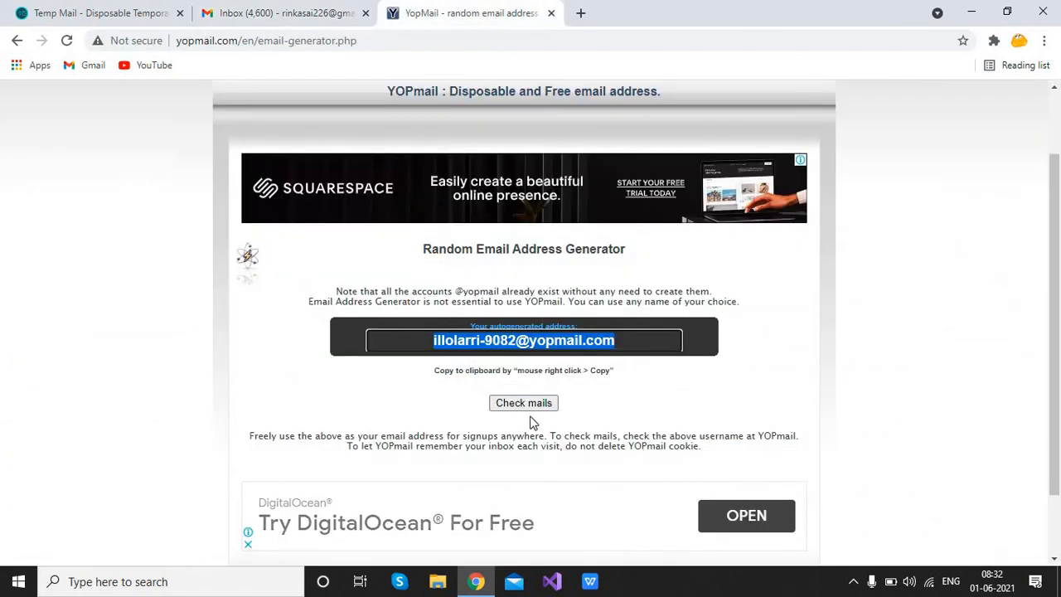
Check the YOPmail inbox until the 'demo' email arrives, then open a new tab
click(524, 403)
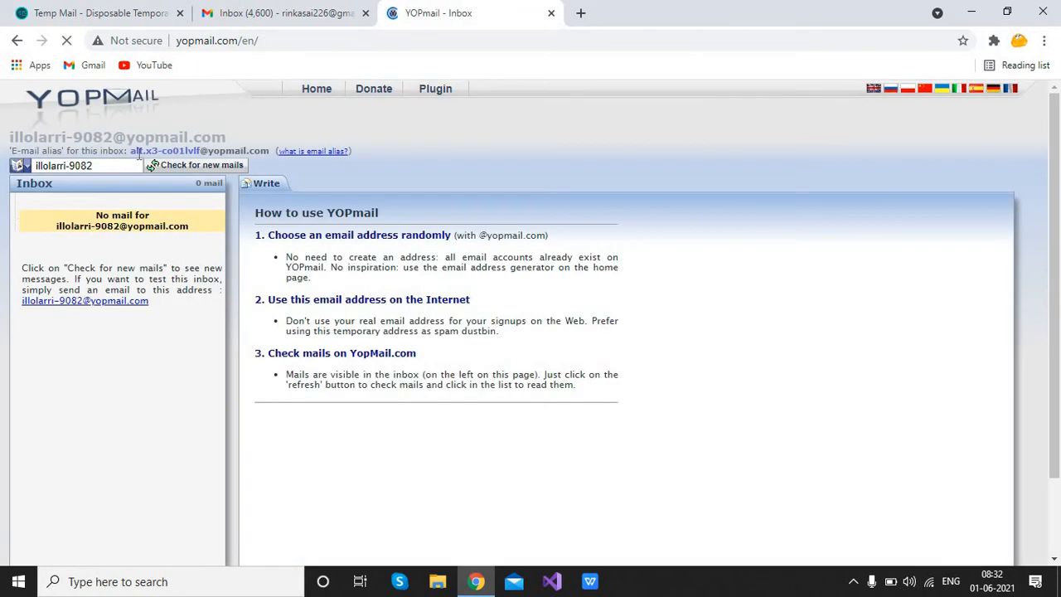
click(202, 166)
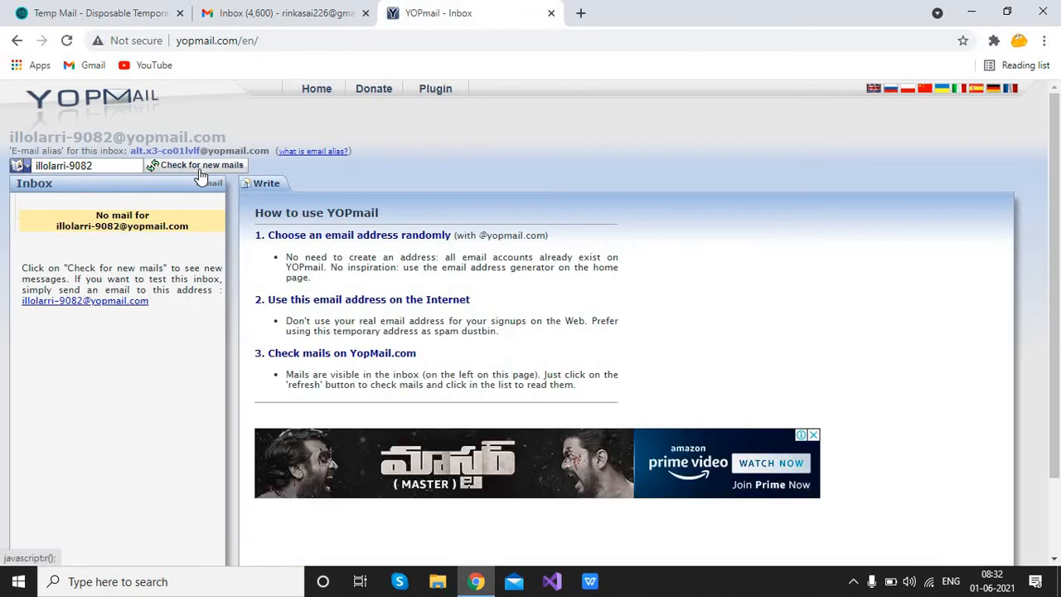
click(202, 166)
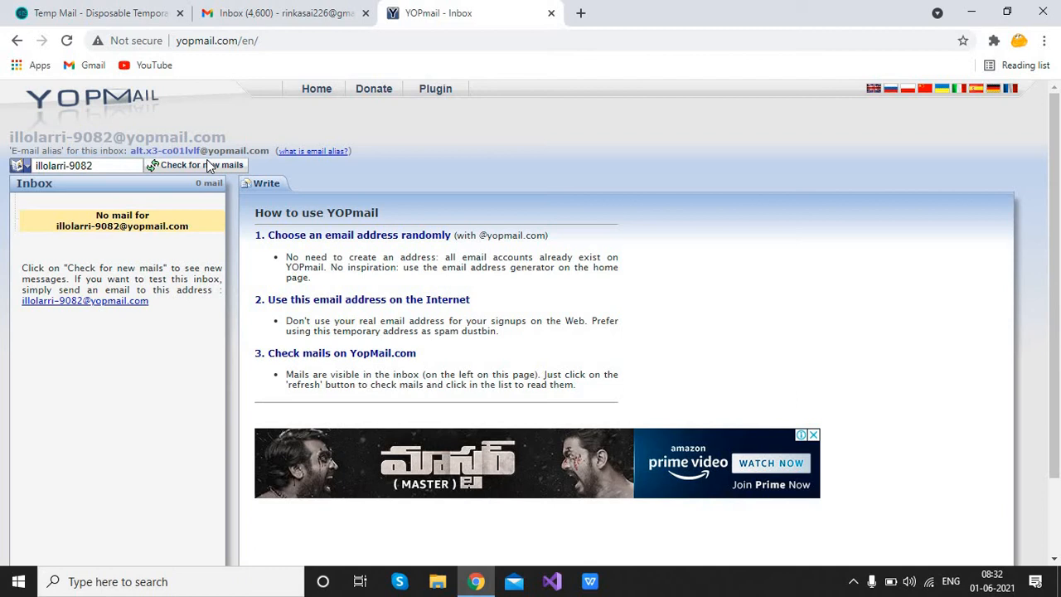
click(202, 166)
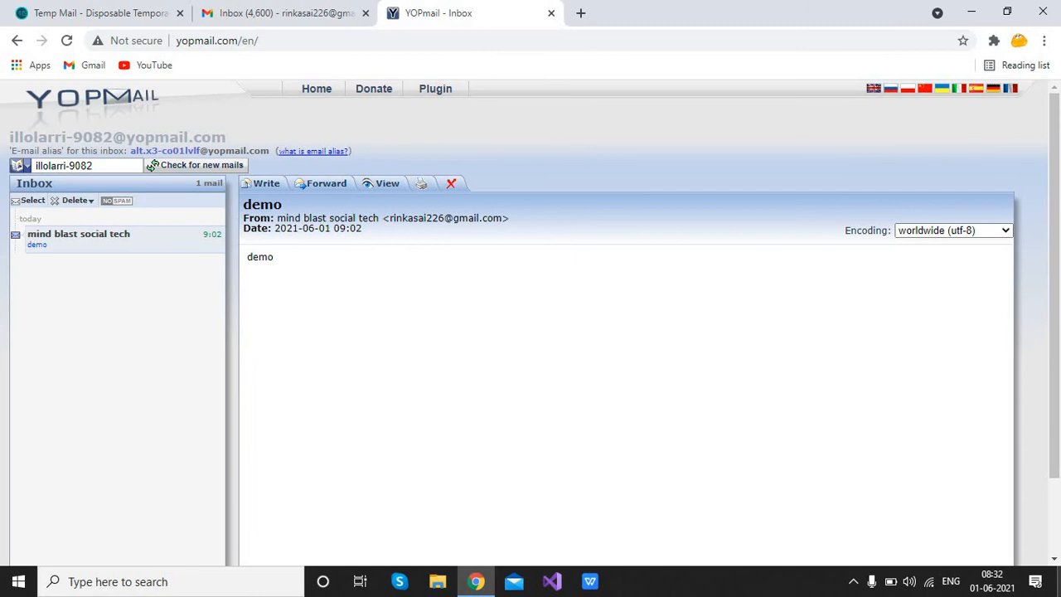
click(583, 13)
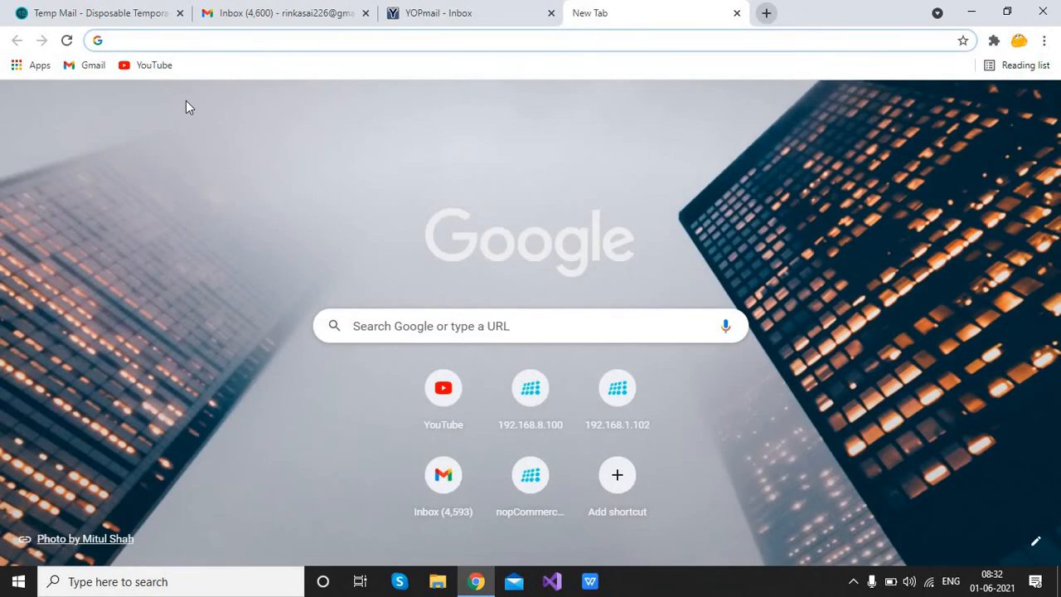
Search 'ispring screen recorder free download for pc' and open the soft32 Free Cam page
text(ispring screen recorder free download for pc)
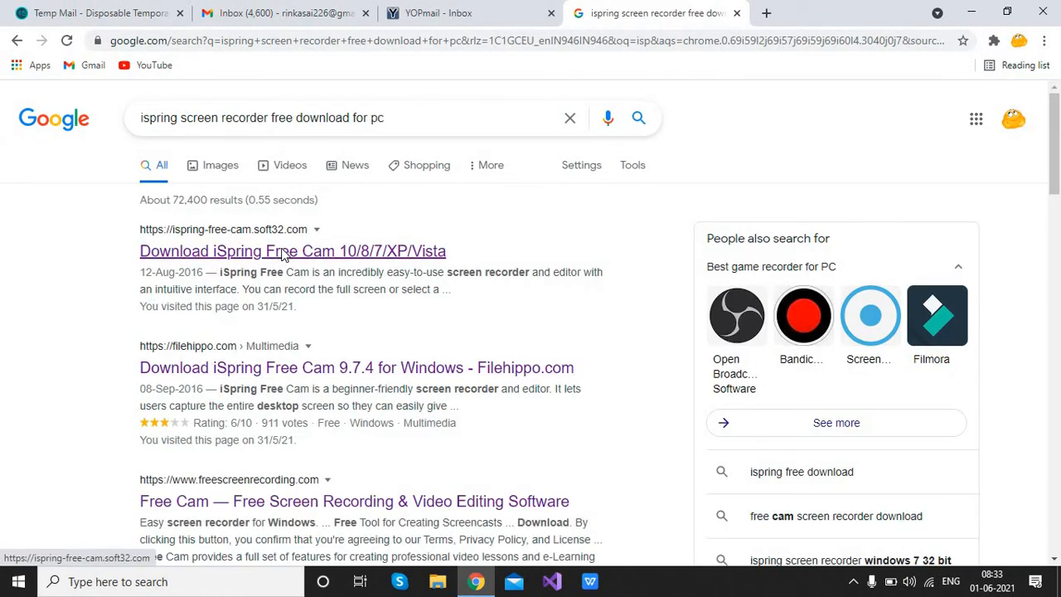
click(292, 250)
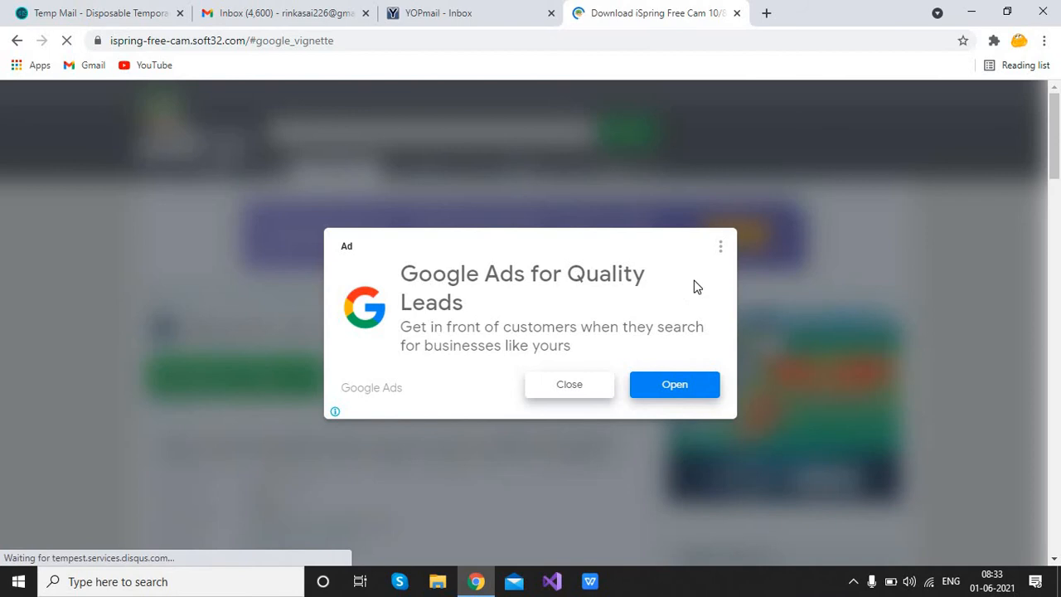
mouse_move(548, 399)
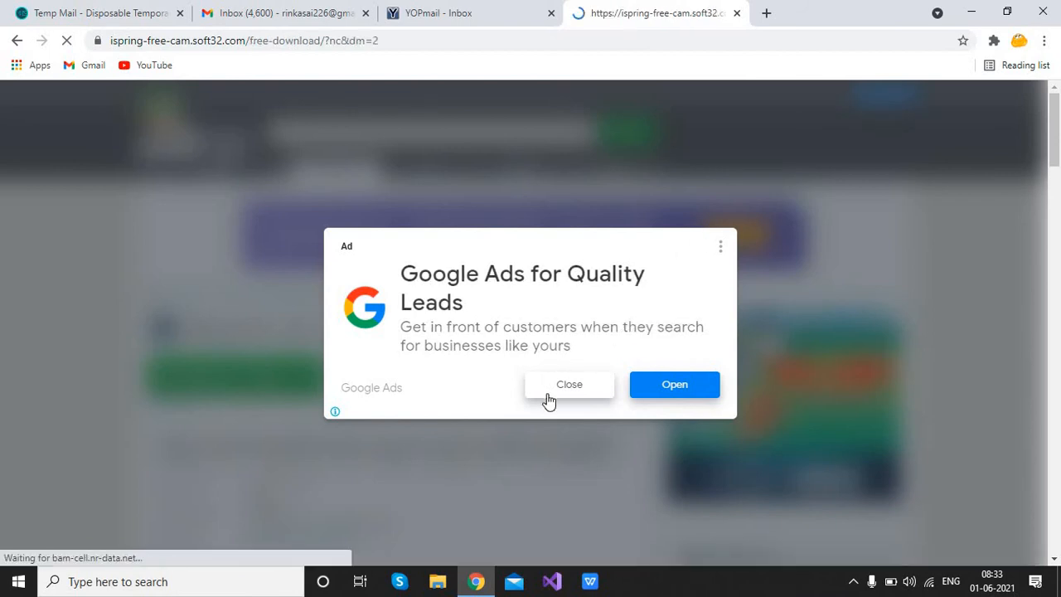
click(570, 384)
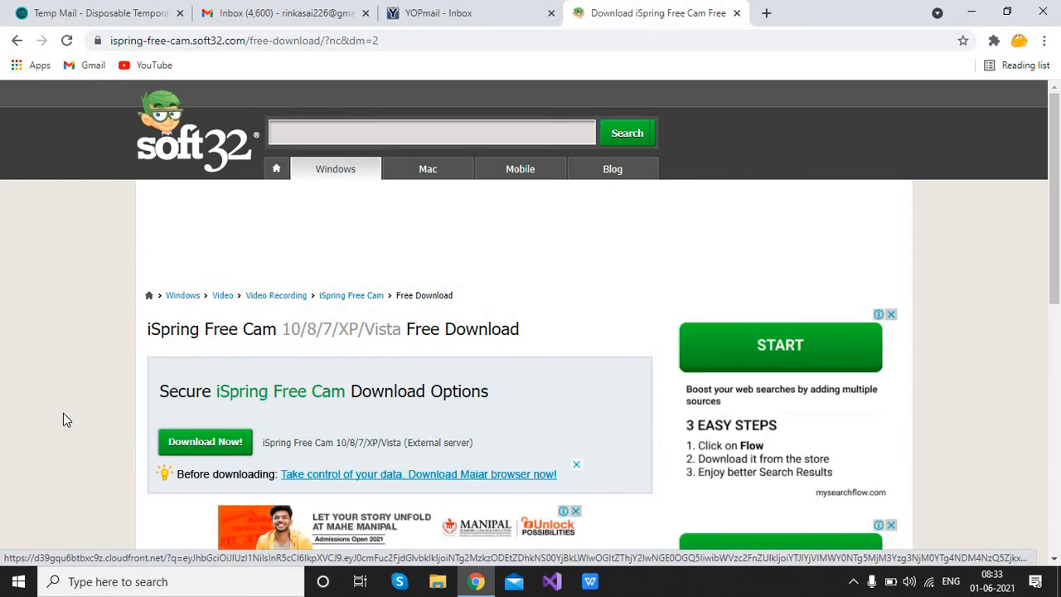
Start the iSpring Free Cam download via soft32's 'Download Now!' link
scroll(down, 3)
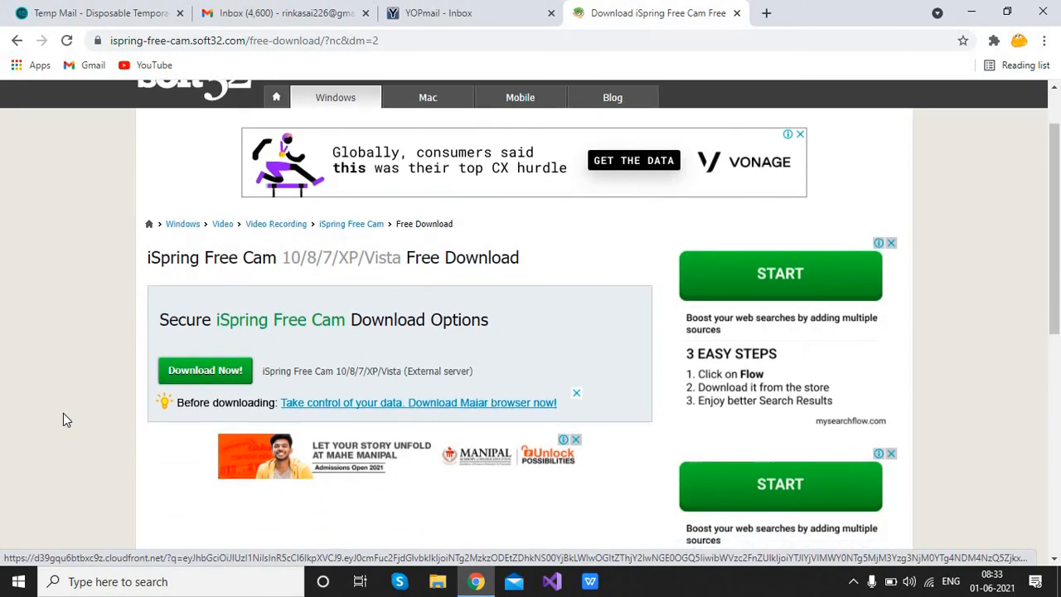
scroll(down, 3)
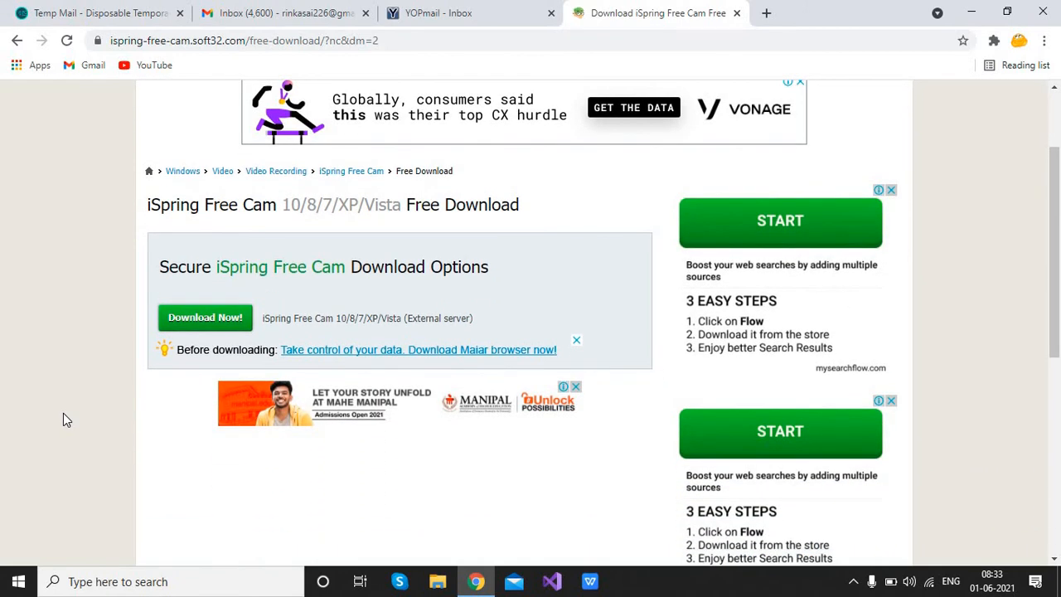
scroll(down, 3)
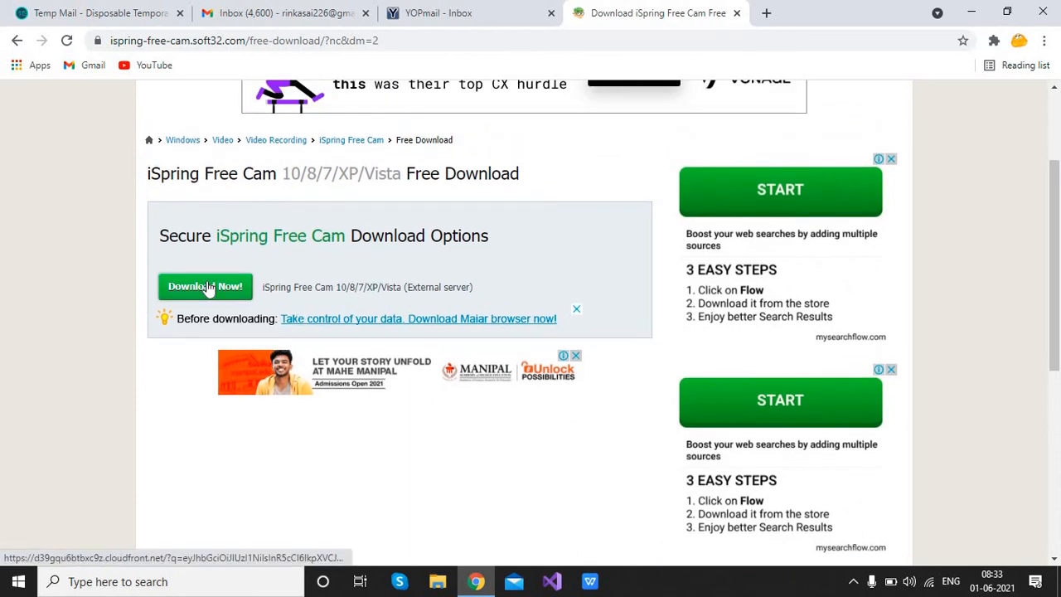
click(206, 285)
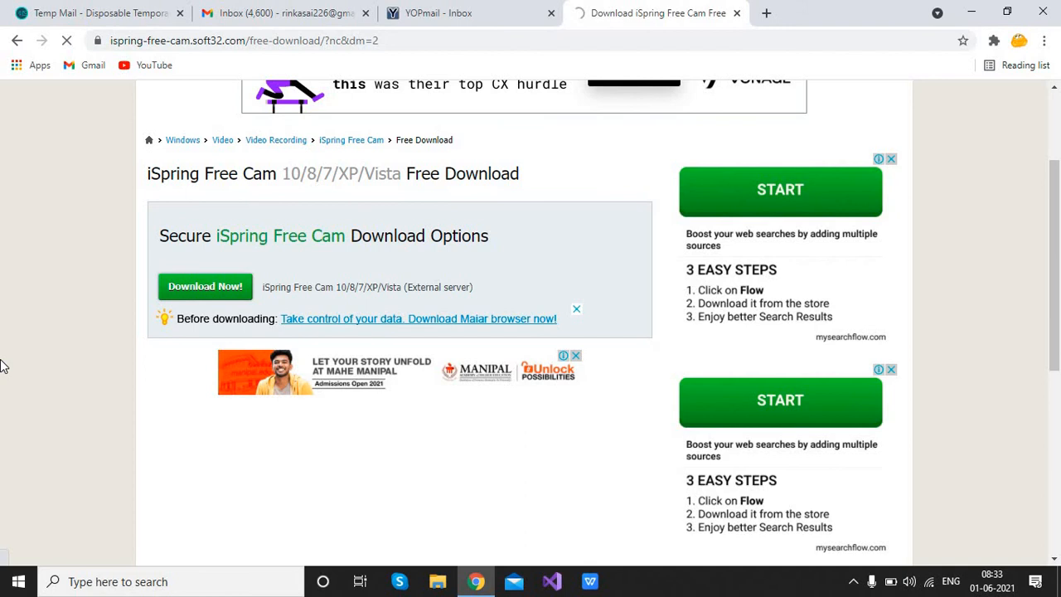
scroll(down, 3)
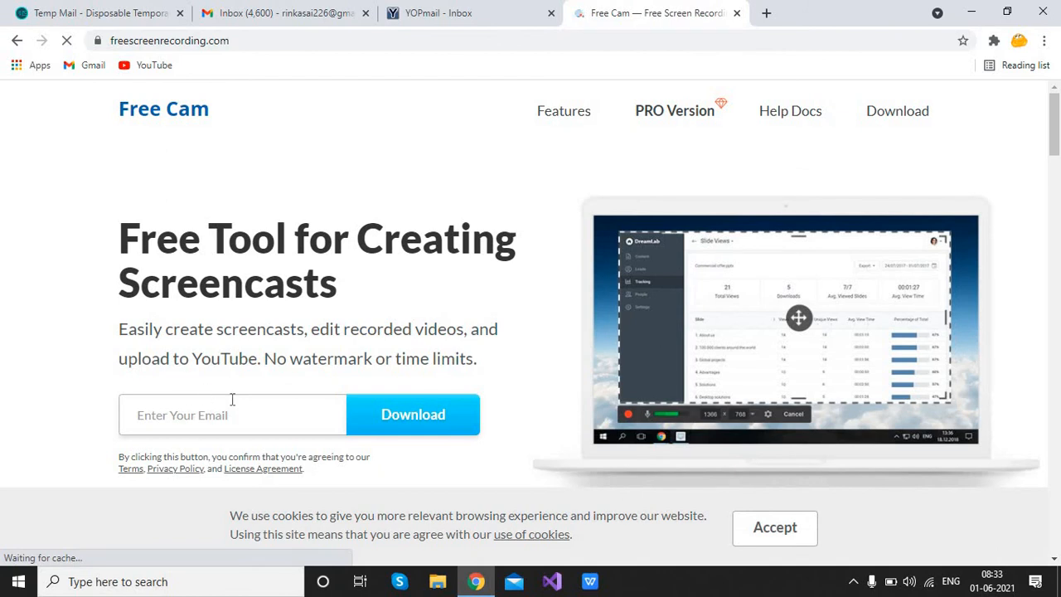
Fetch the YOPmail address from its inbox, enter it in 'Enter Your Email' and download Free Cam
scroll(down, 3)
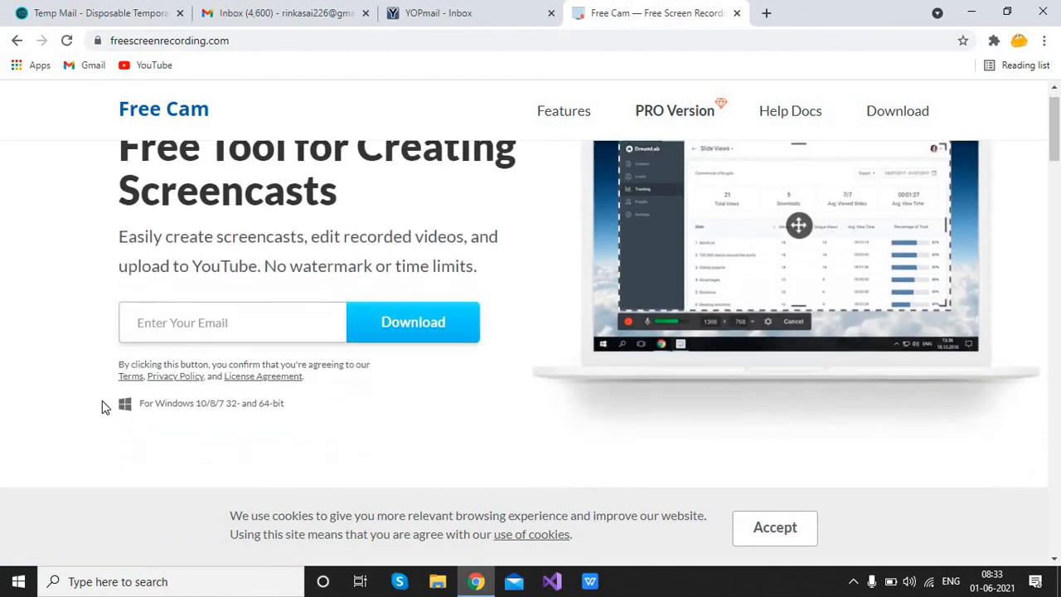
scroll(down, 3)
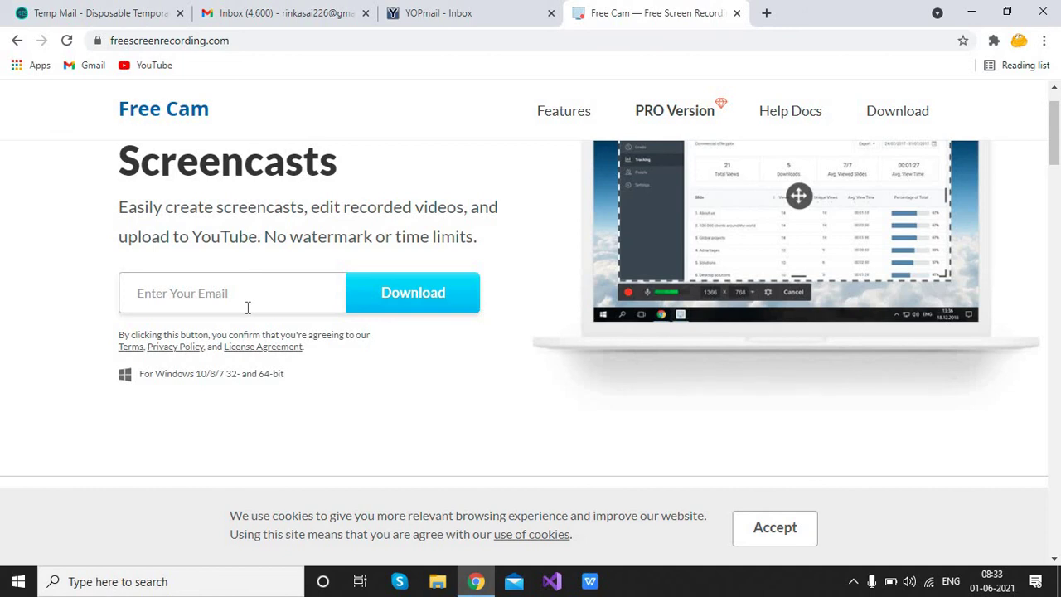
mouse_move(69, 123)
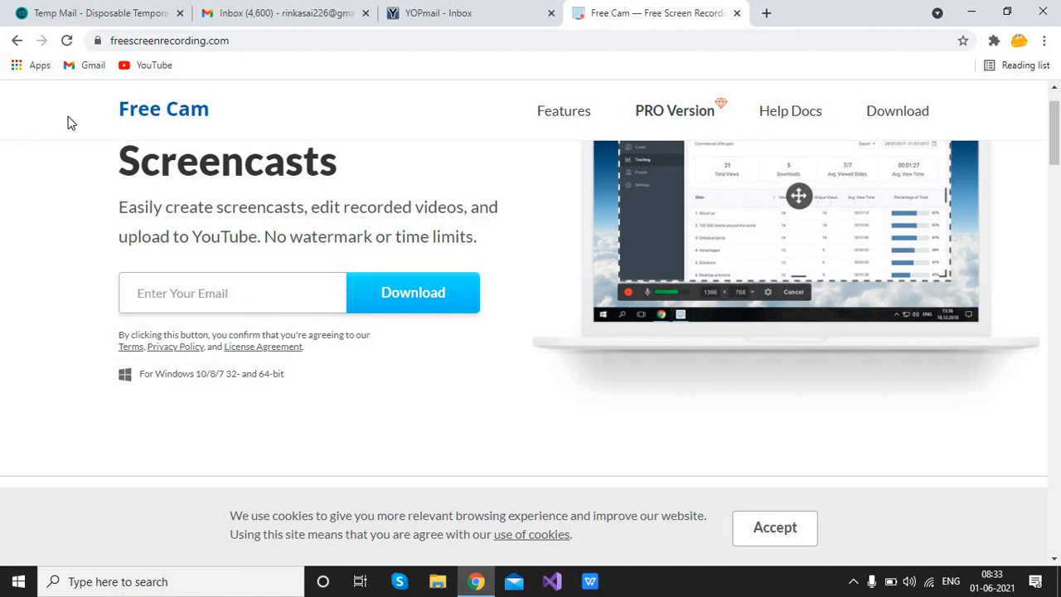
mouse_move(378, 20)
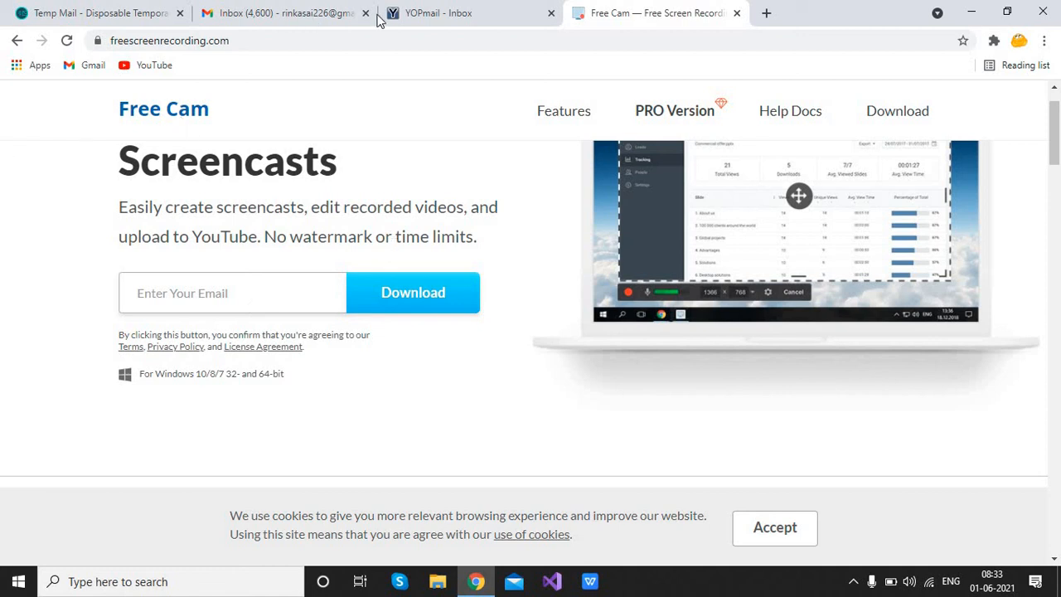
click(463, 13)
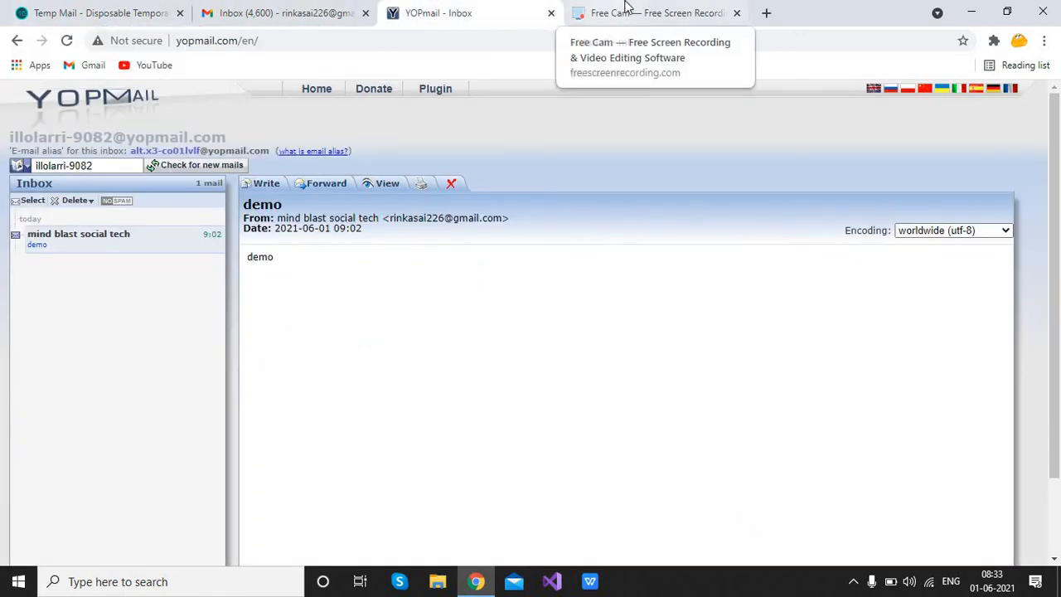
click(646, 13)
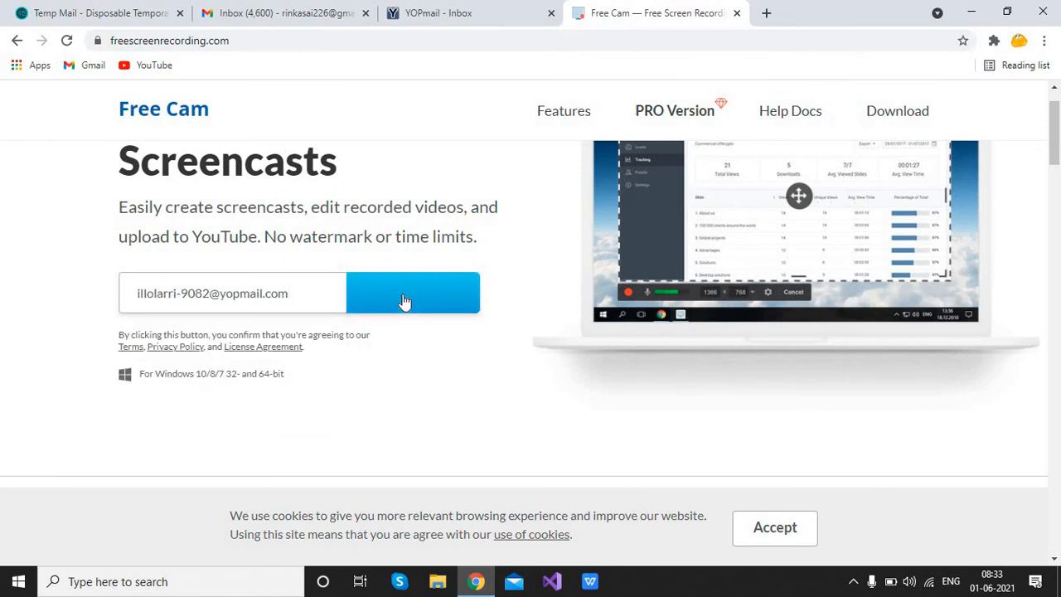
click(411, 291)
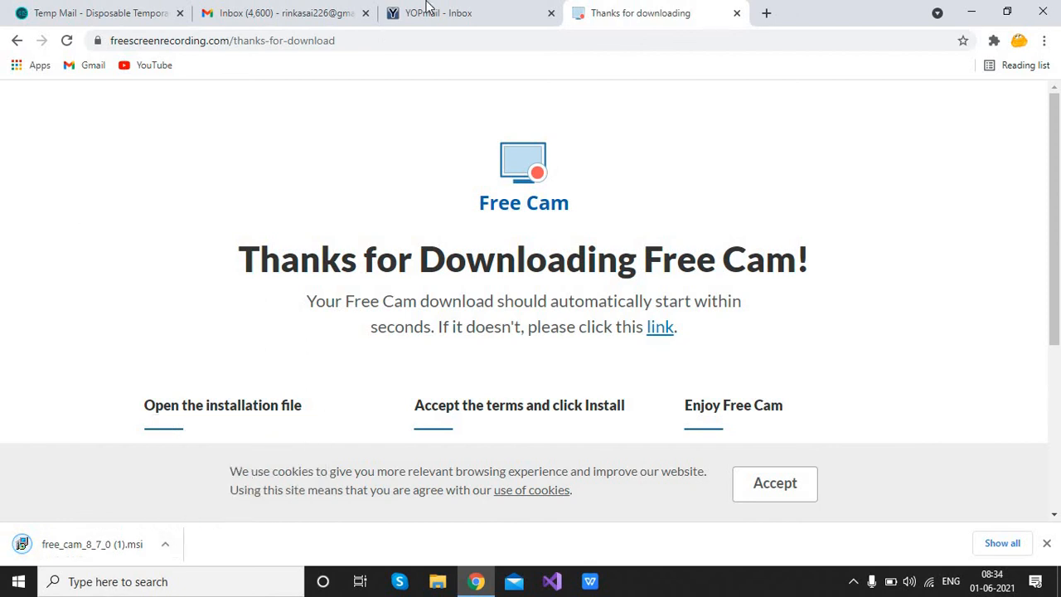
Return to the YOPmail inbox and run the new-mail check twice; only the demo email is listed
click(471, 13)
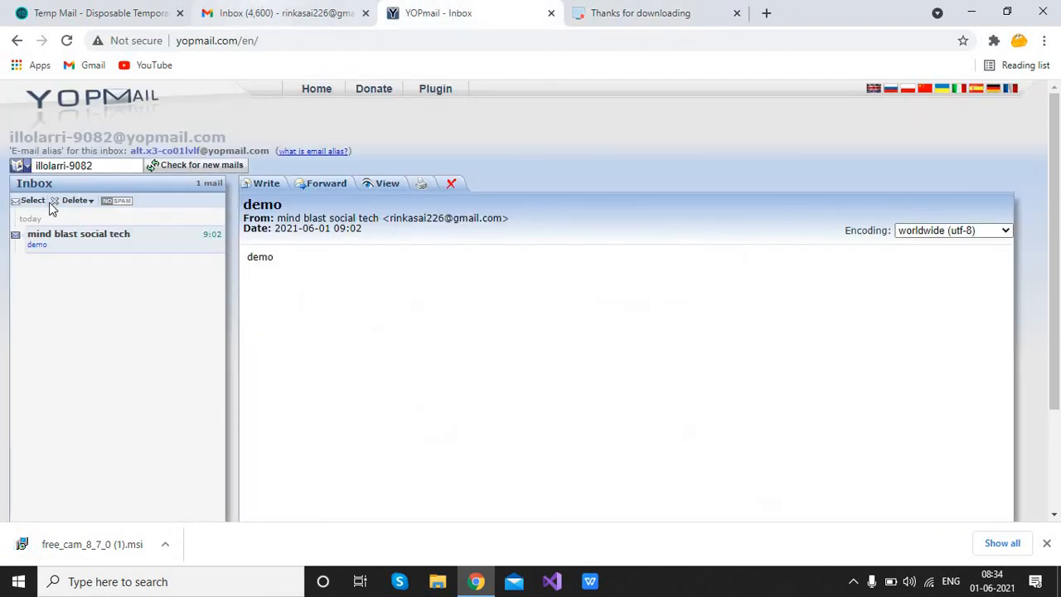
click(202, 165)
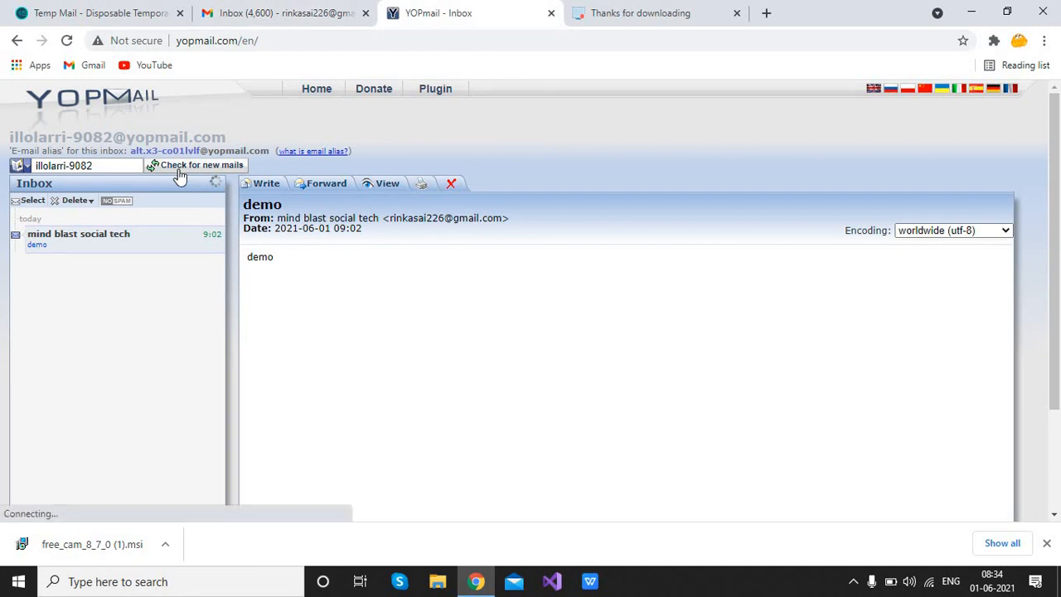
click(195, 166)
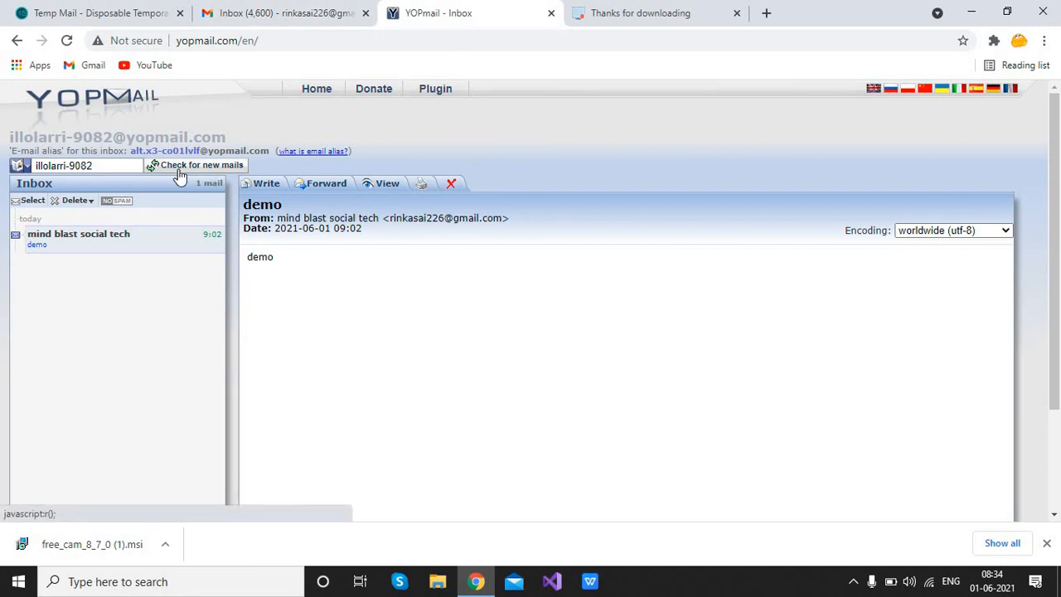